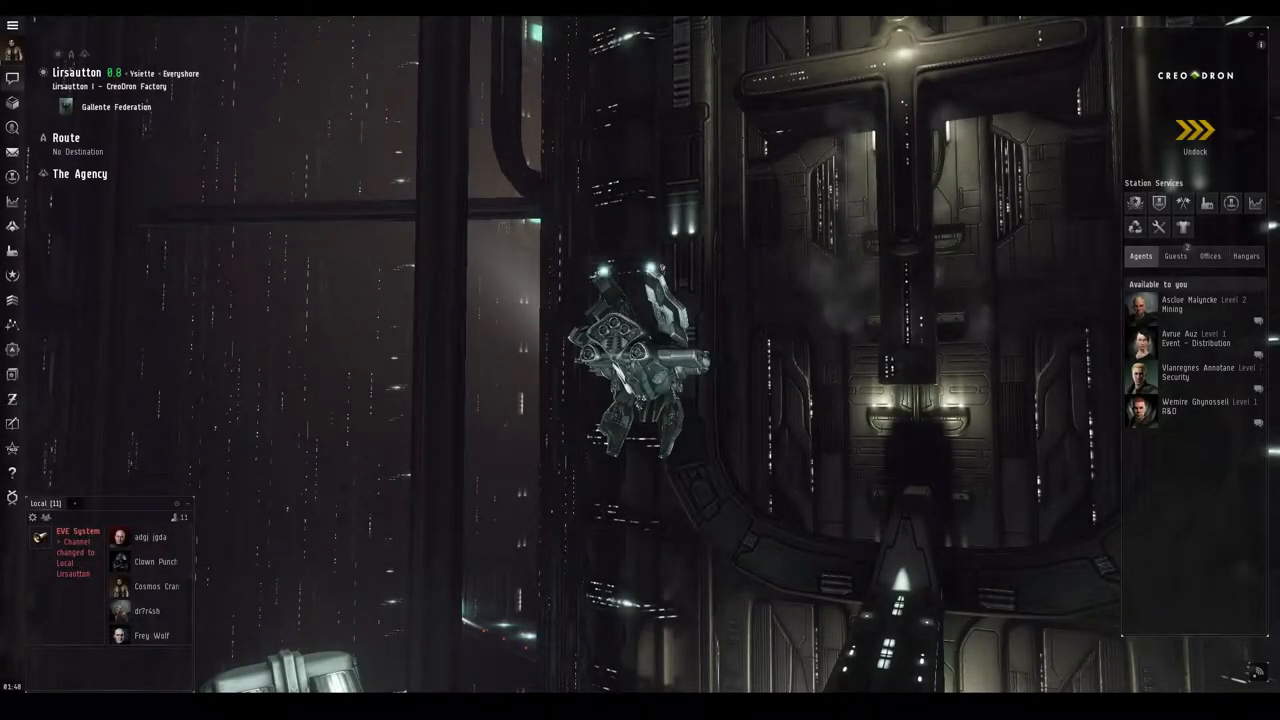
pyautogui.moveTo(1180, 340)
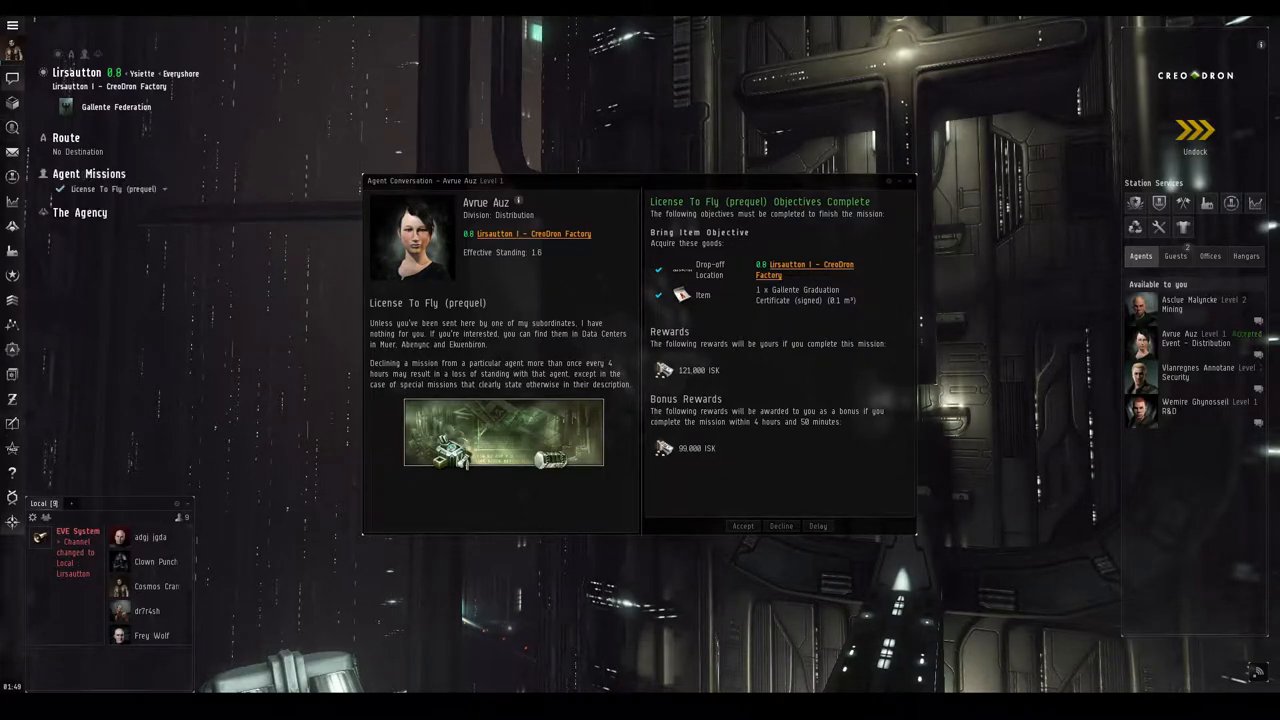
# - Hand in License To Fly and accept Beizan Pickales (1 of 8), the first chain mission
pyautogui.click(742, 526)
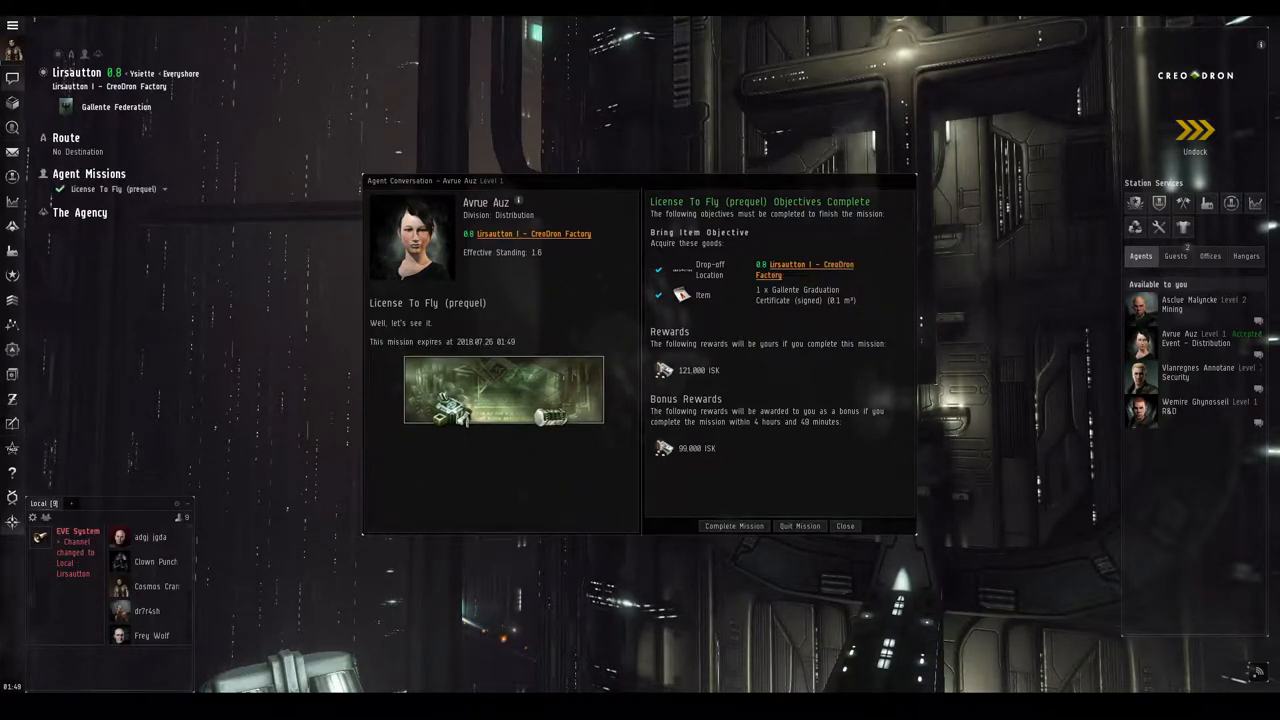
pyautogui.click(732, 526)
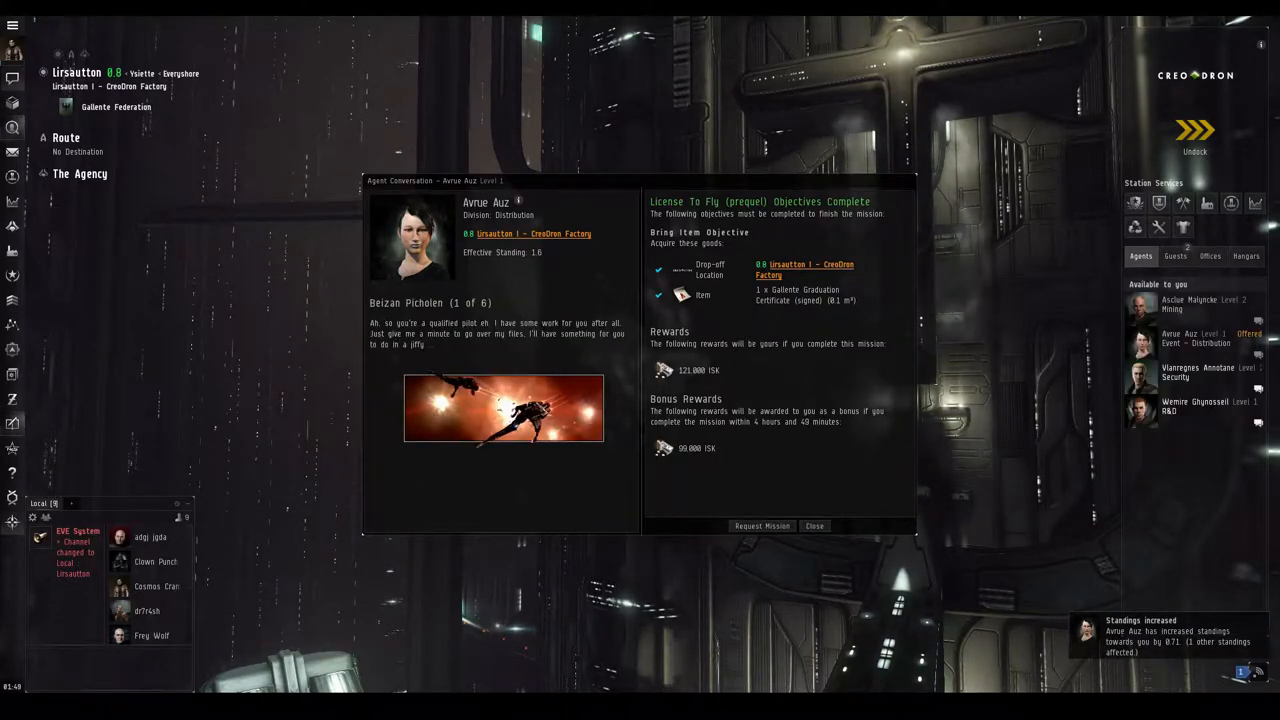
pyautogui.click(760, 524)
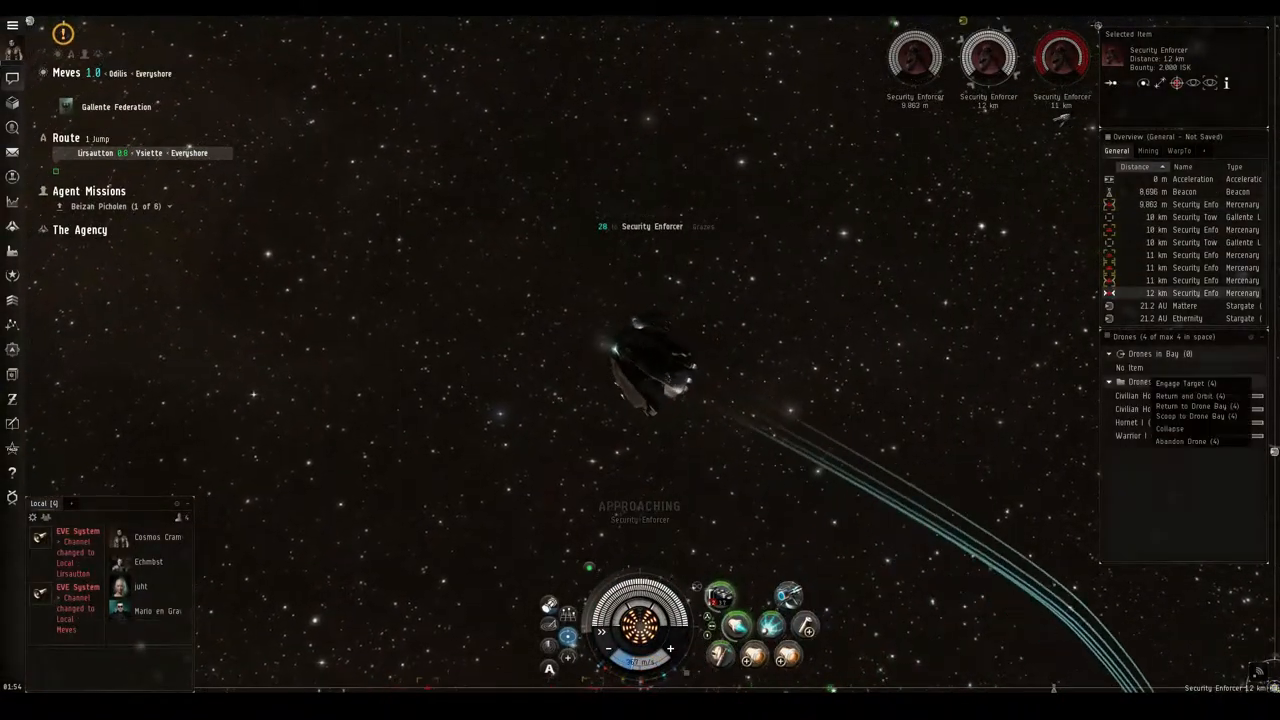
# - Send drones against the Security Enforcers and keep the ship at range from the targeted one
pyautogui.click(1182, 382)
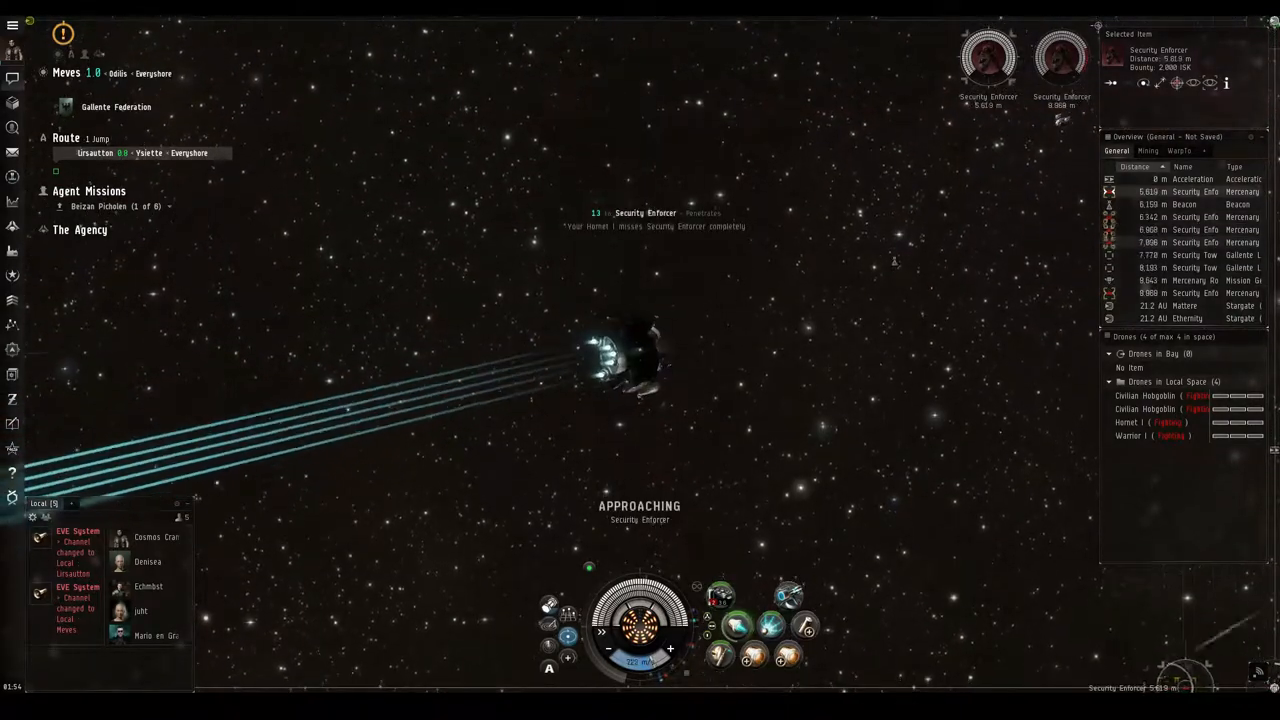
pyautogui.rightClick(1150, 190)
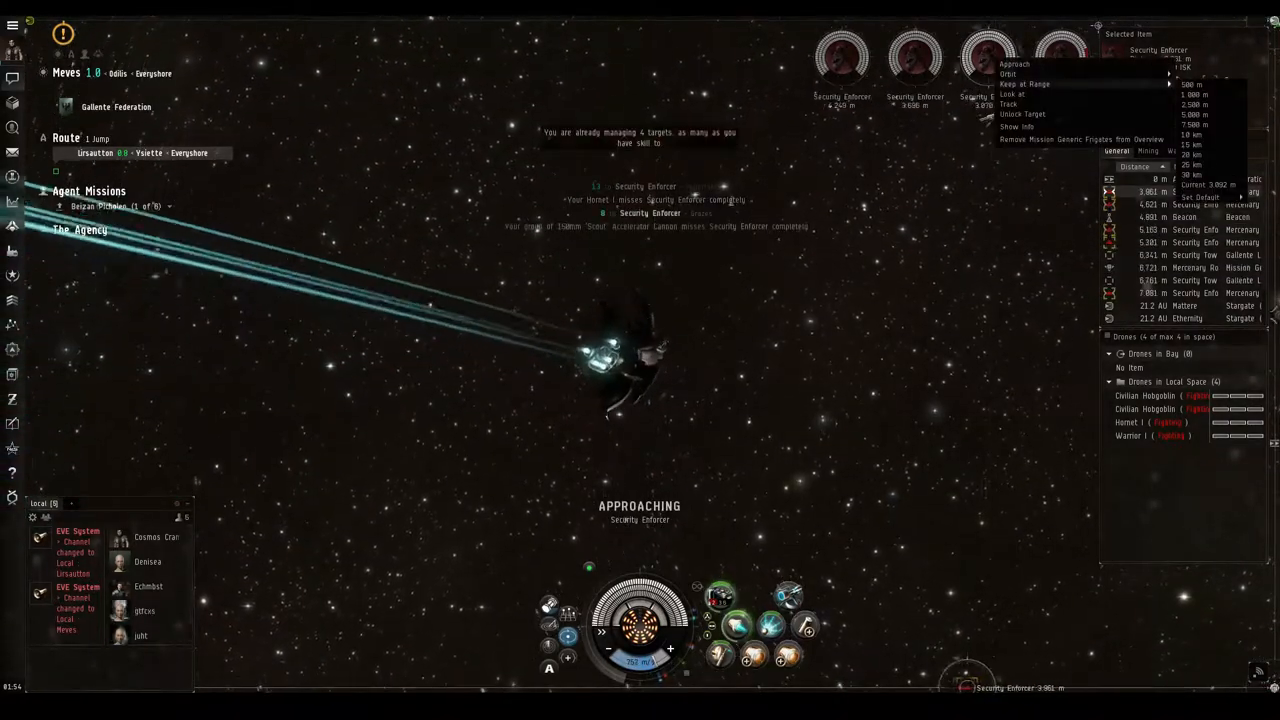
pyautogui.click(1030, 82)
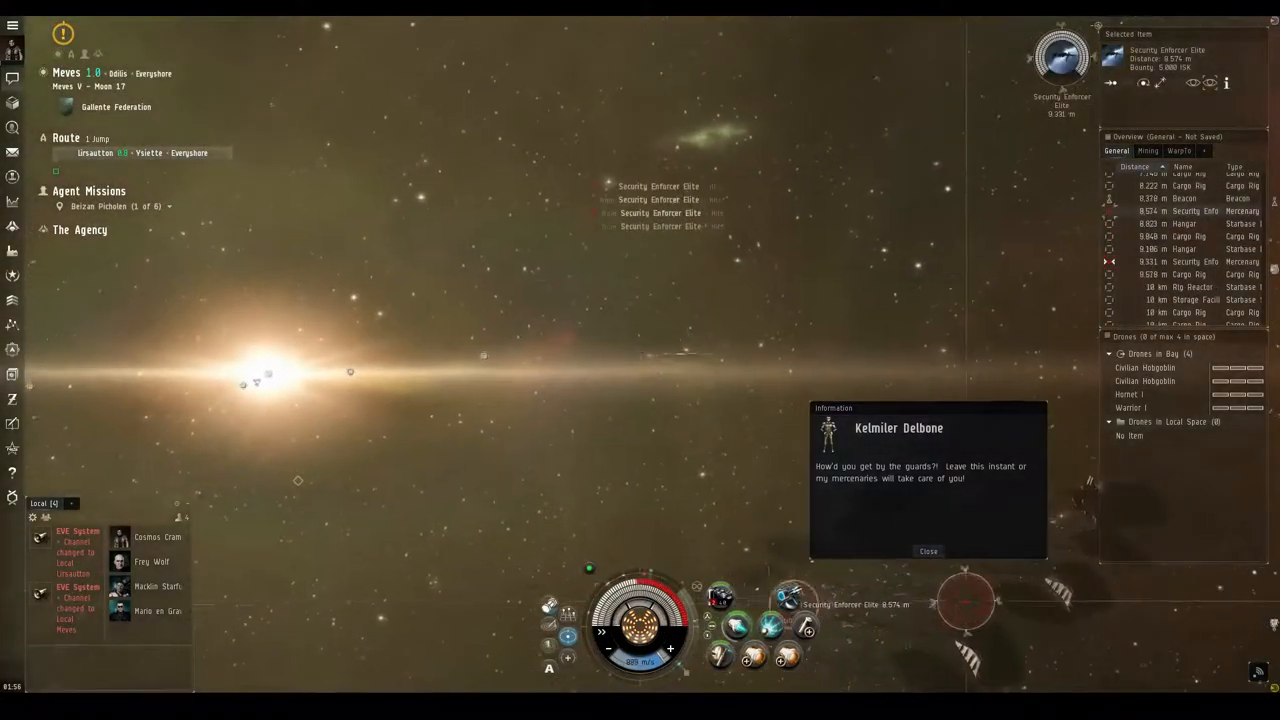
# - Dismiss Kelmiler Delbone's warning message at the moon complex
pyautogui.click(928, 552)
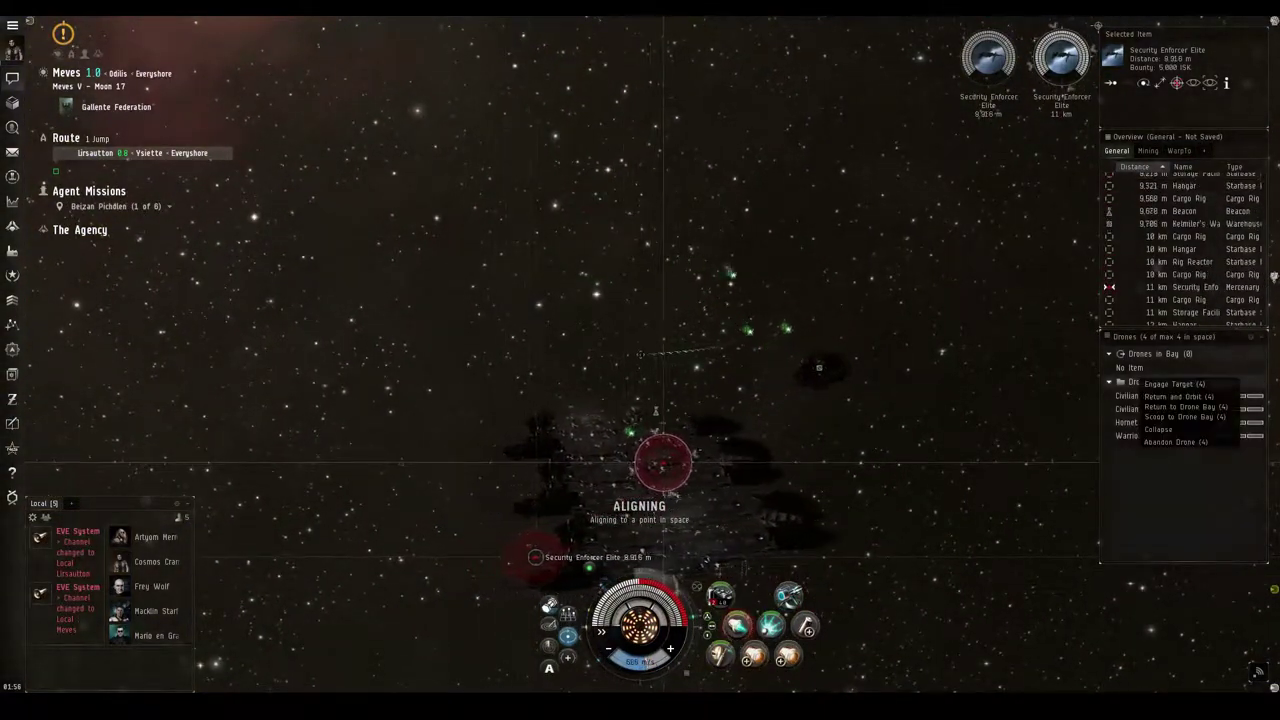
# - Send drones against the Security Enforcer Elites and keep at range from one
pyautogui.click(1174, 384)
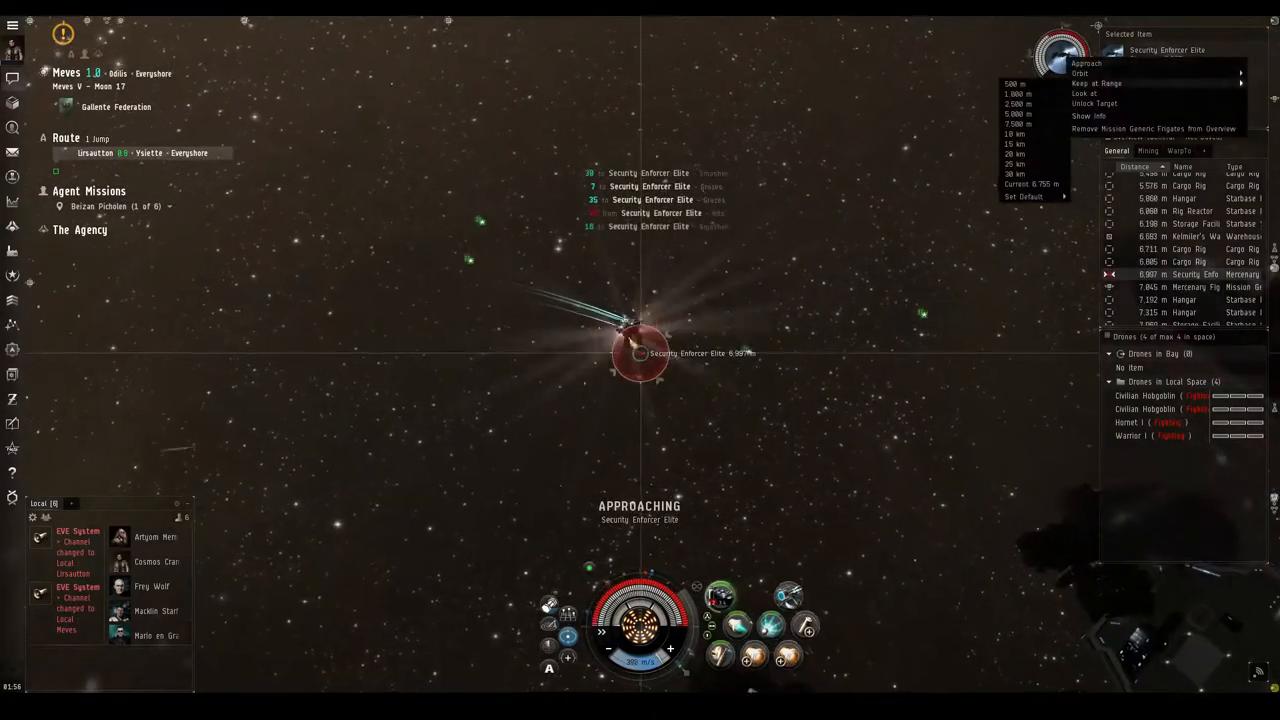
pyautogui.click(1104, 72)
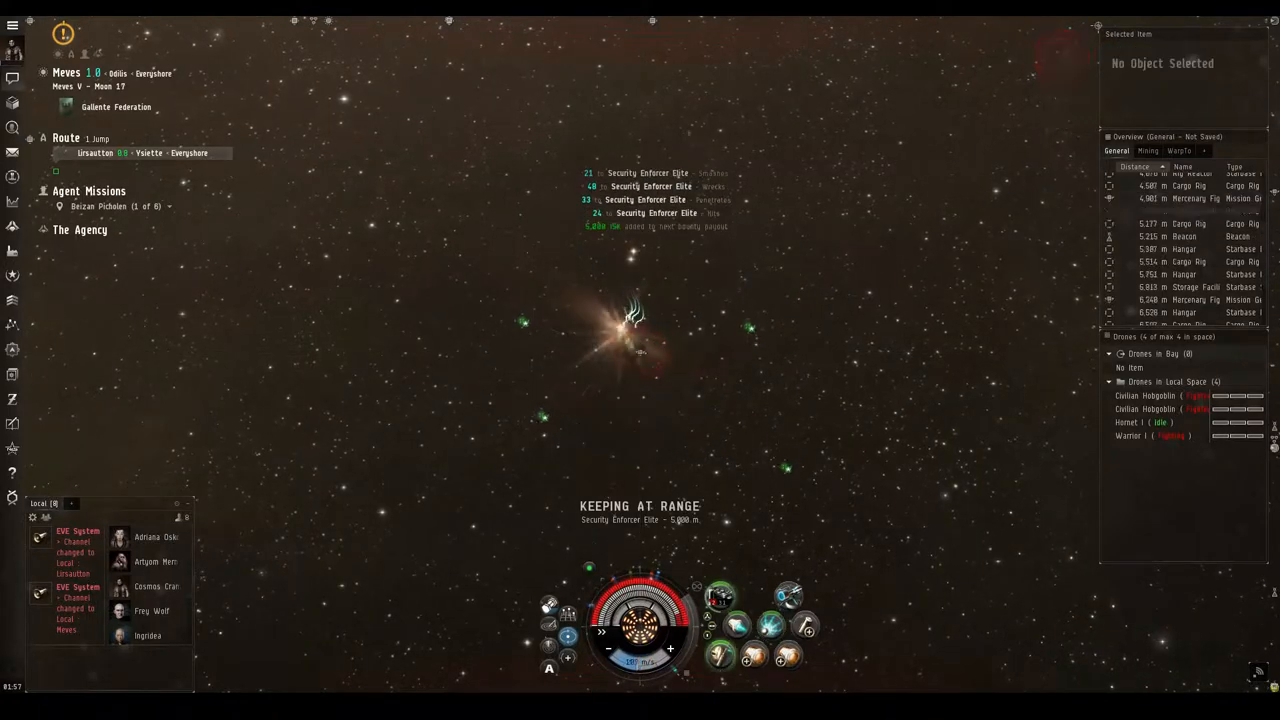
# - Bring up travel options toward Kelmiler's Warehouse to approach it
pyautogui.rightClick(1140, 396)
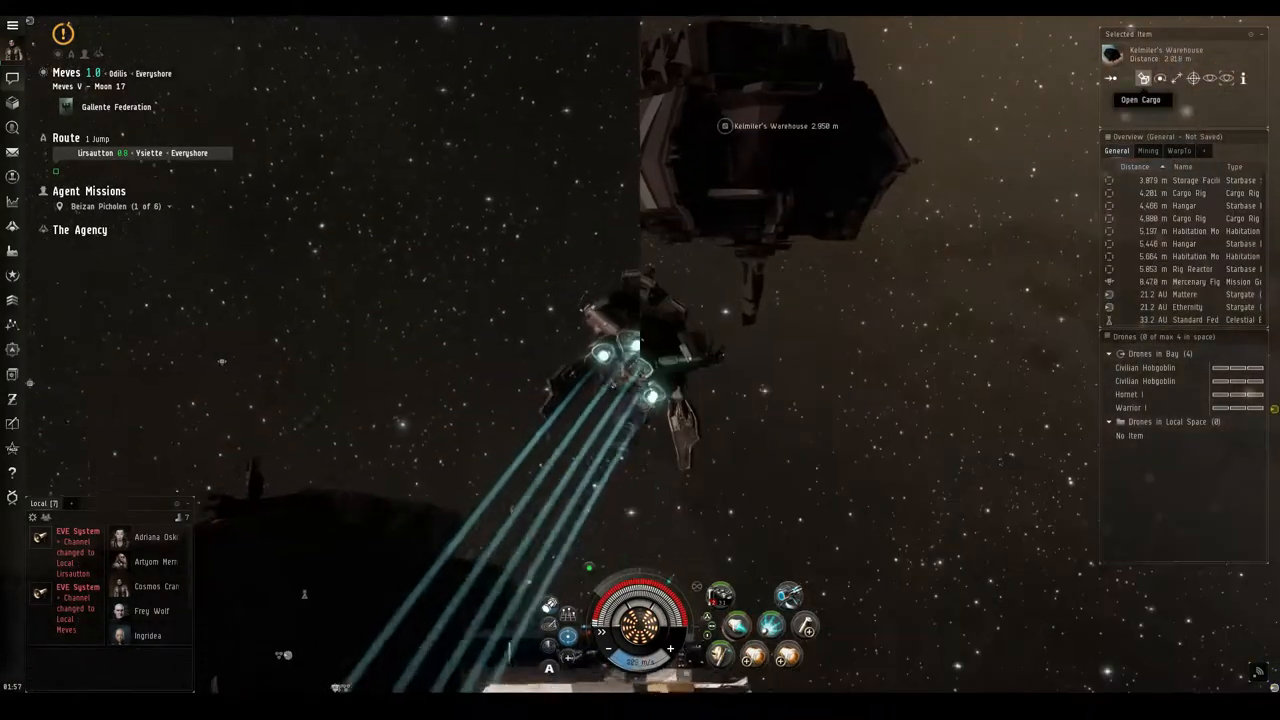
# - Open Kelmiler's Warehouse cargo and bring up options for an item inside
pyautogui.click(1140, 100)
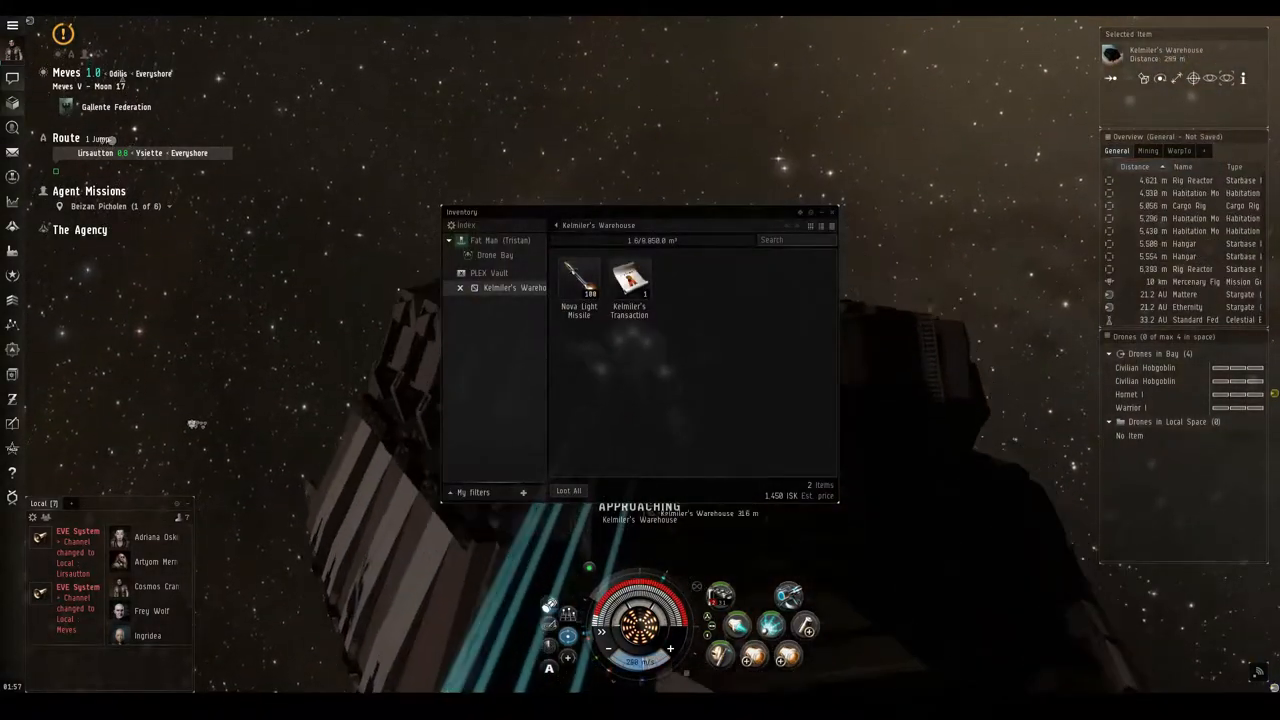
pyautogui.rightClick(628, 280)
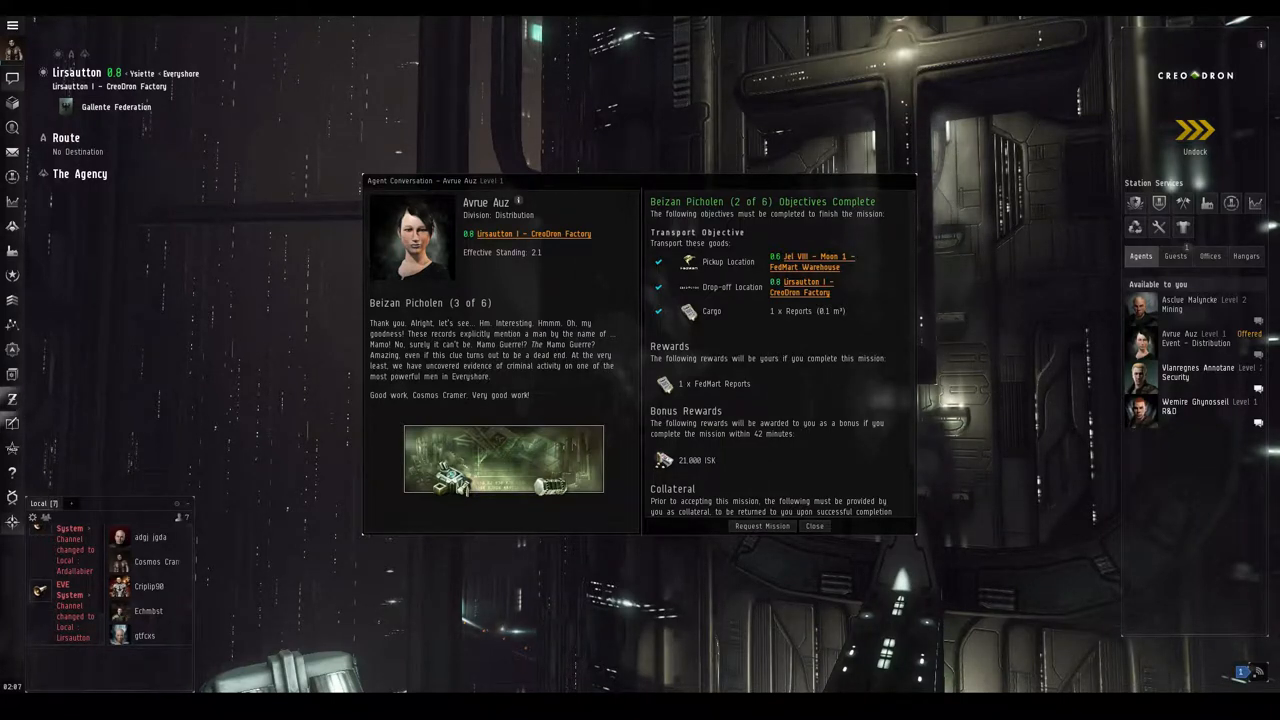
# - Hand in the completed Beizan Pickoles transport mission at the CreoDron Factory
pyautogui.click(762, 526)
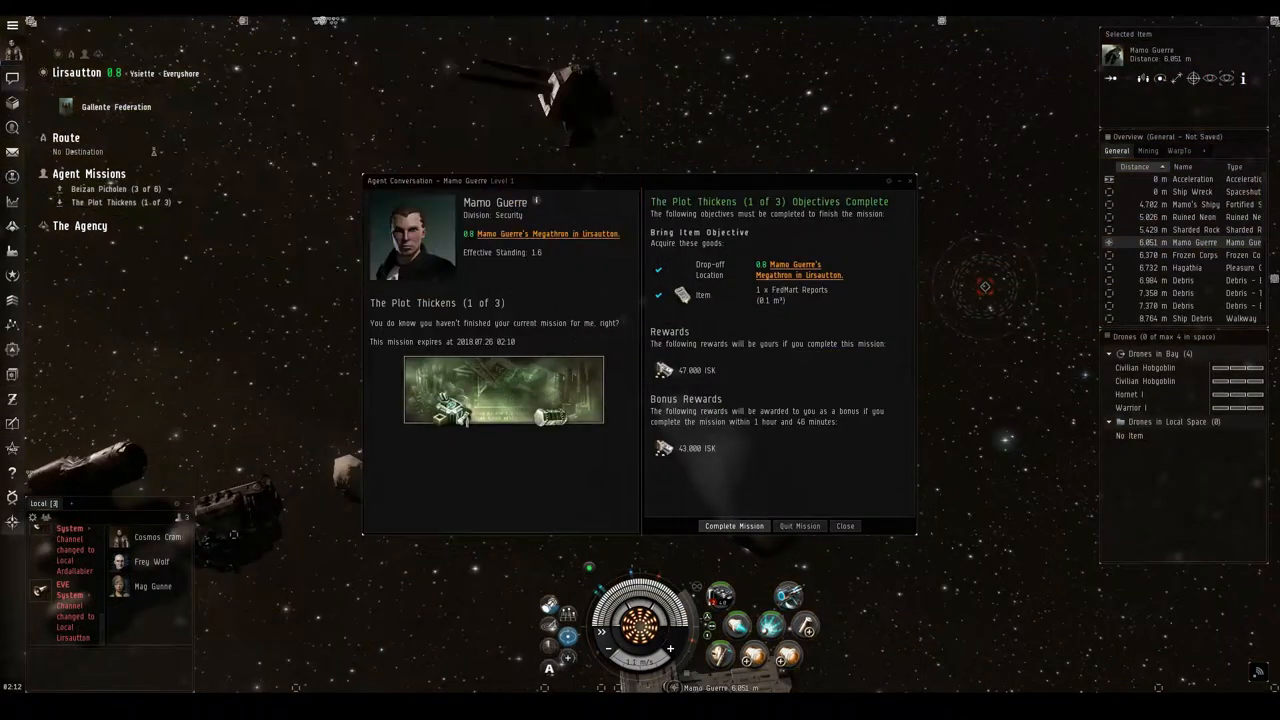
# - Complete The Plot Thickens (1 of 3) with Mamo Guerre and dismiss the standings notice
pyautogui.click(732, 526)
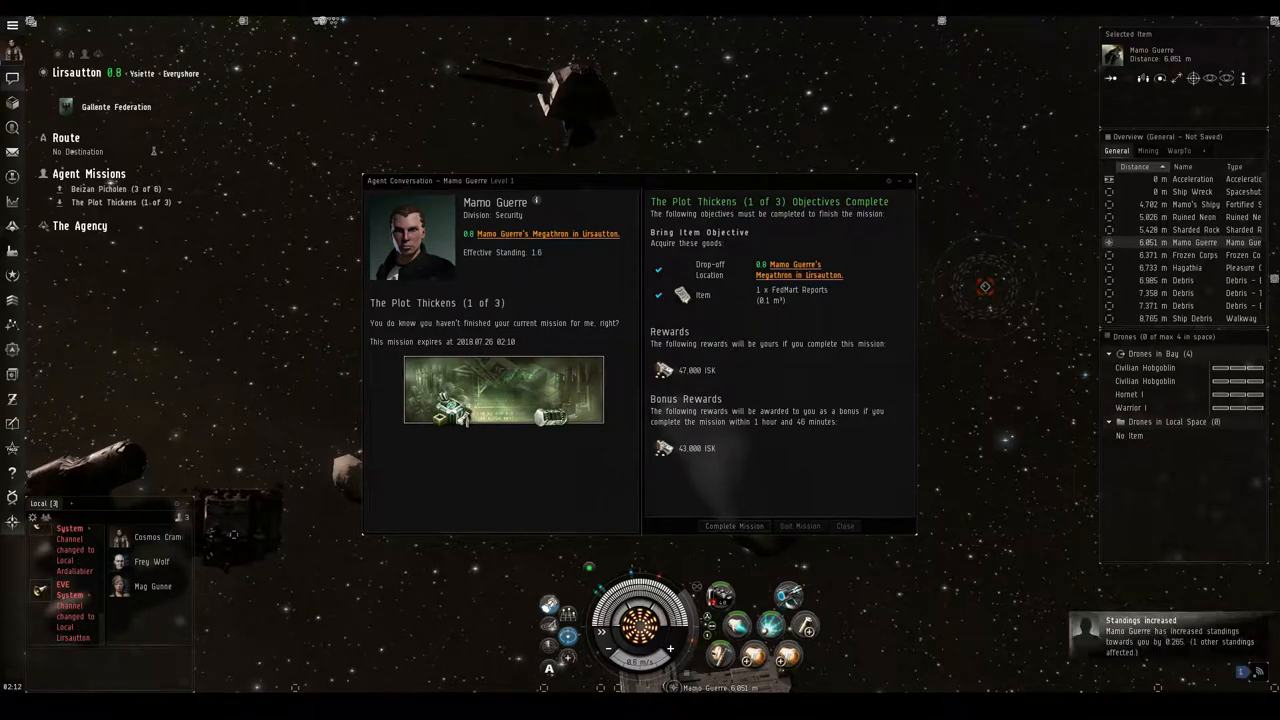
pyautogui.click(734, 526)
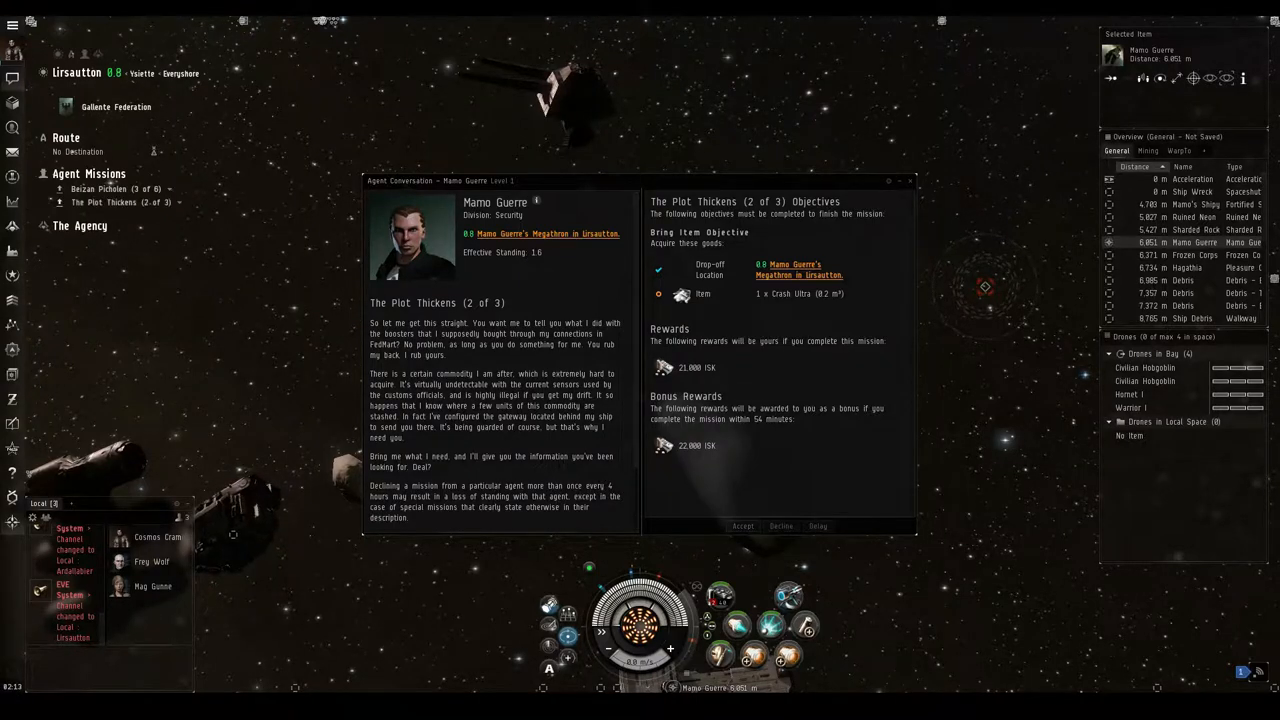
# - Accept The Plot Thickens (2 of 3) from Mamo Guerre
pyautogui.click(742, 526)
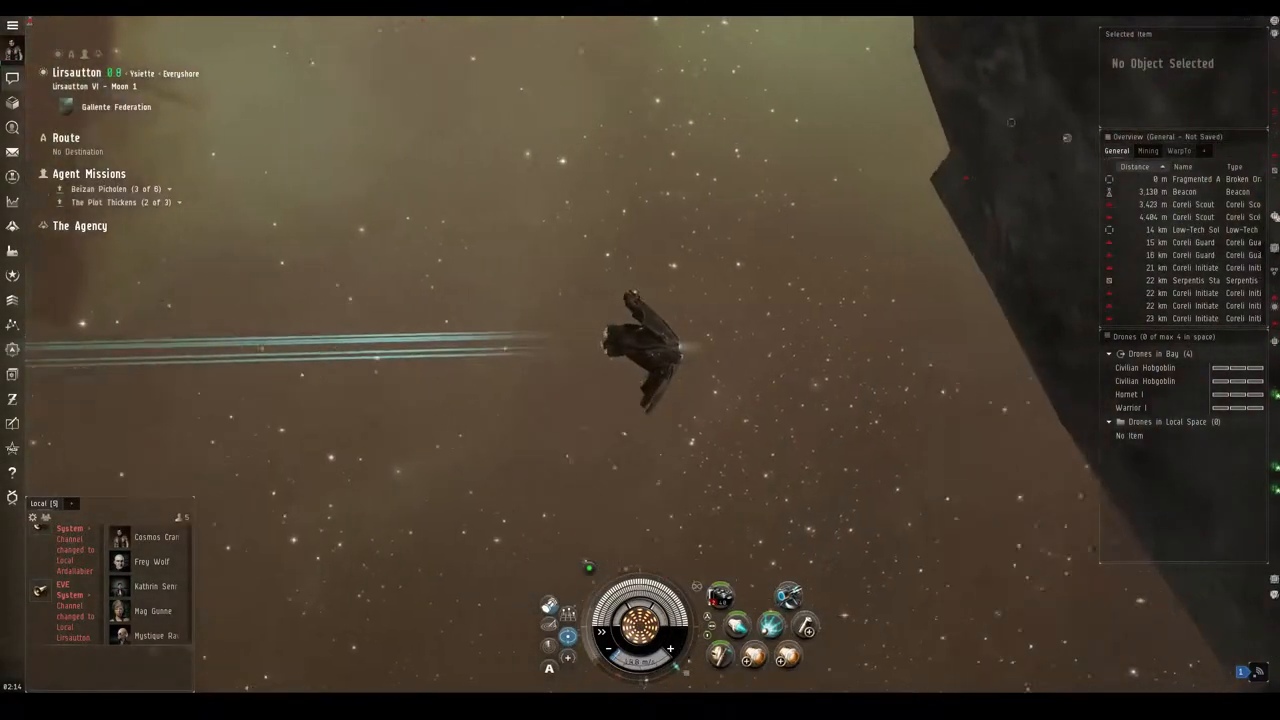
# - Lock the Coreli Scout and set drones on it, then target a Coreli Guard
pyautogui.click(1208, 220)
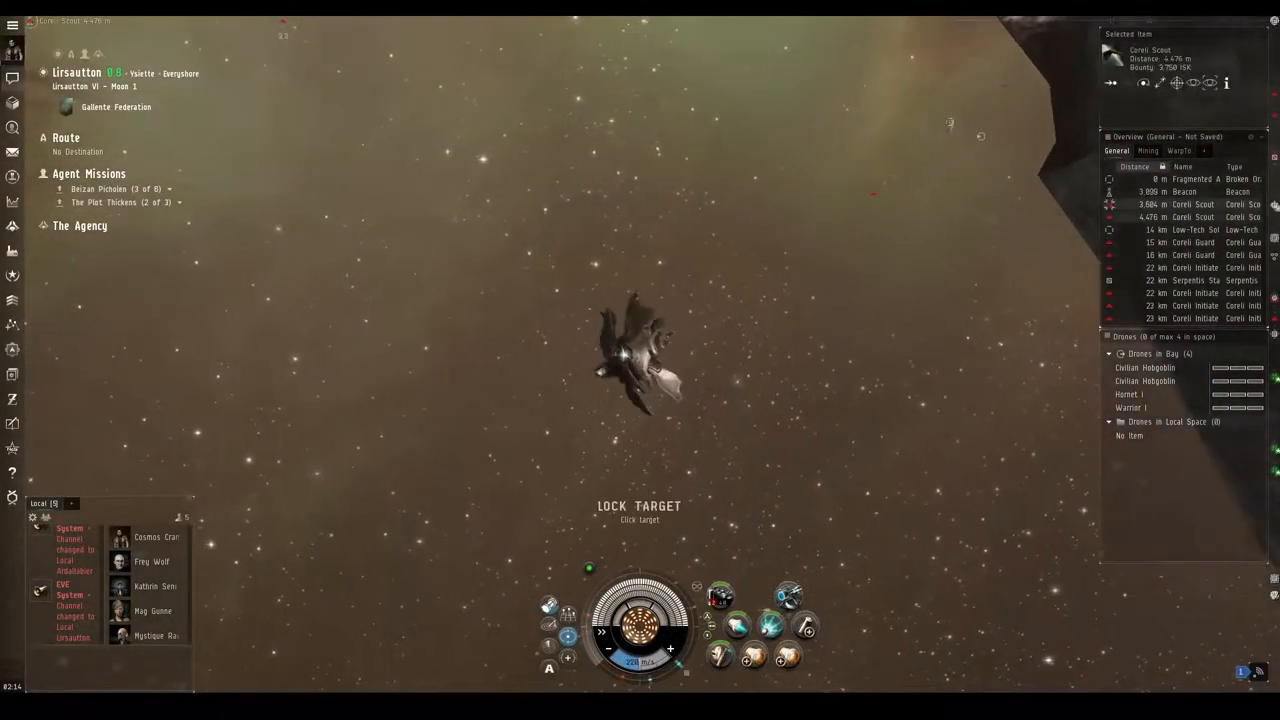
pyautogui.rightClick(1130, 352)
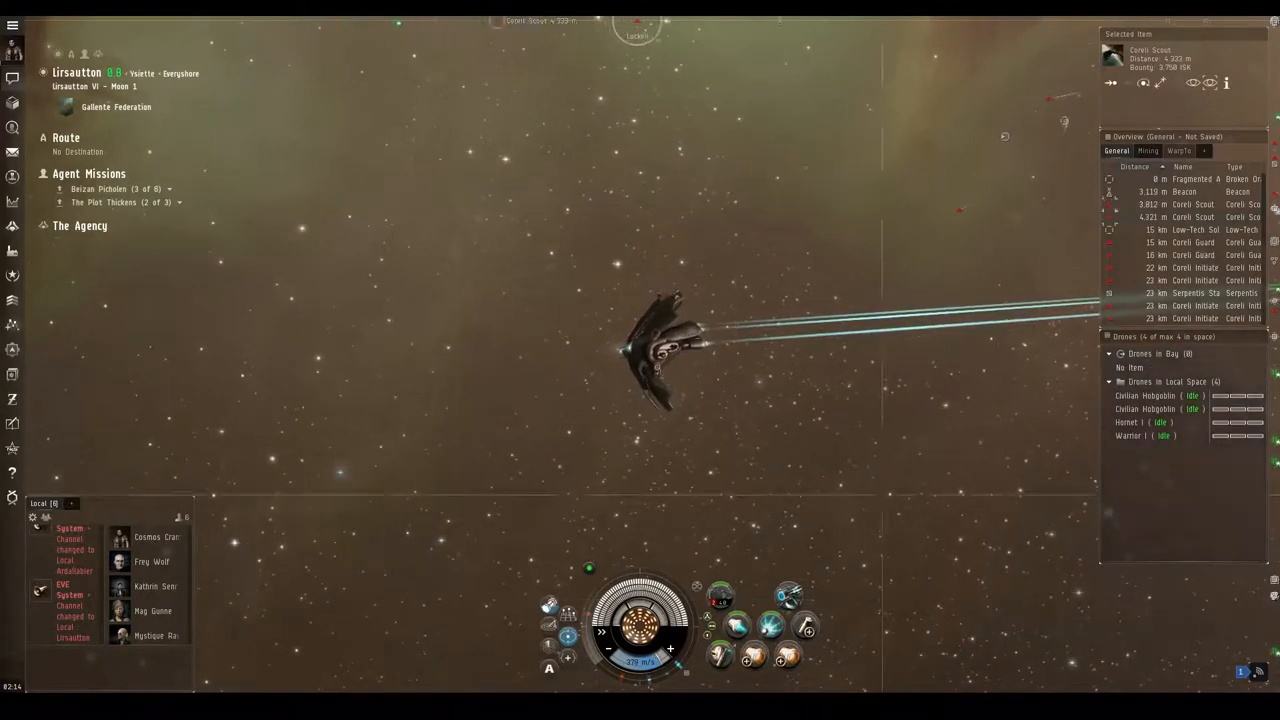
pyautogui.rightClick(1144, 396)
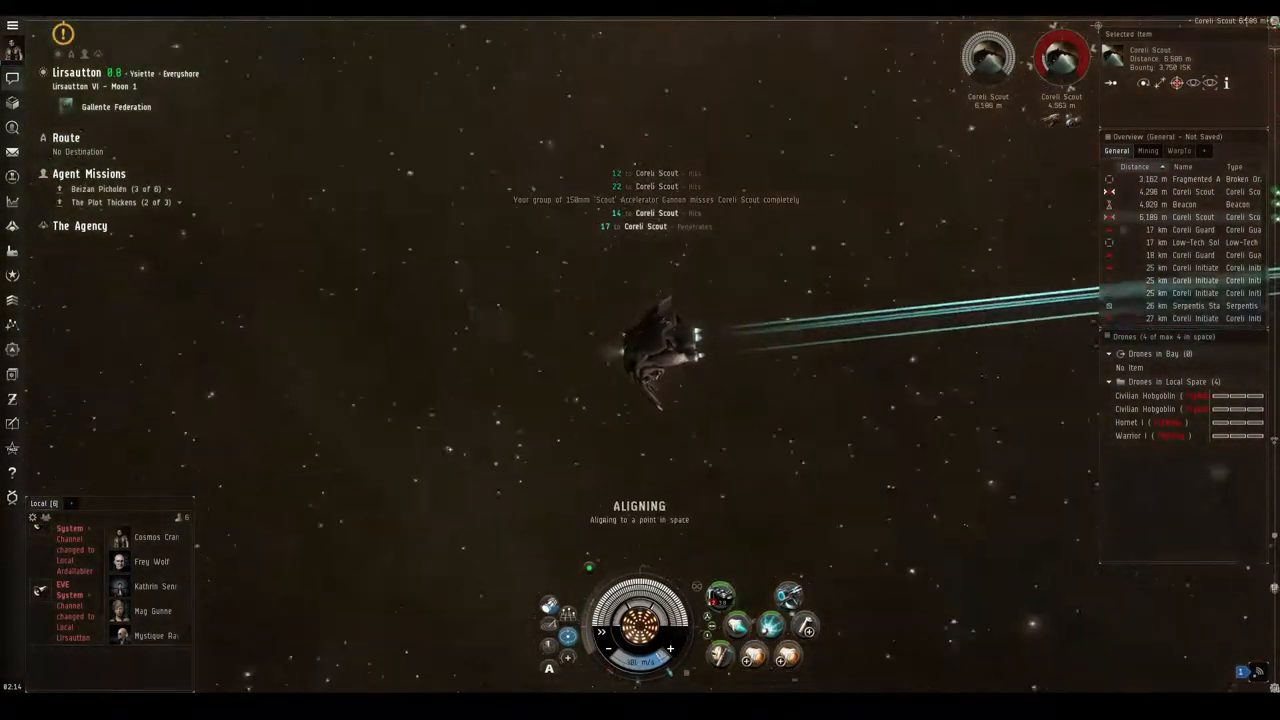
pyautogui.rightClick(1136, 396)
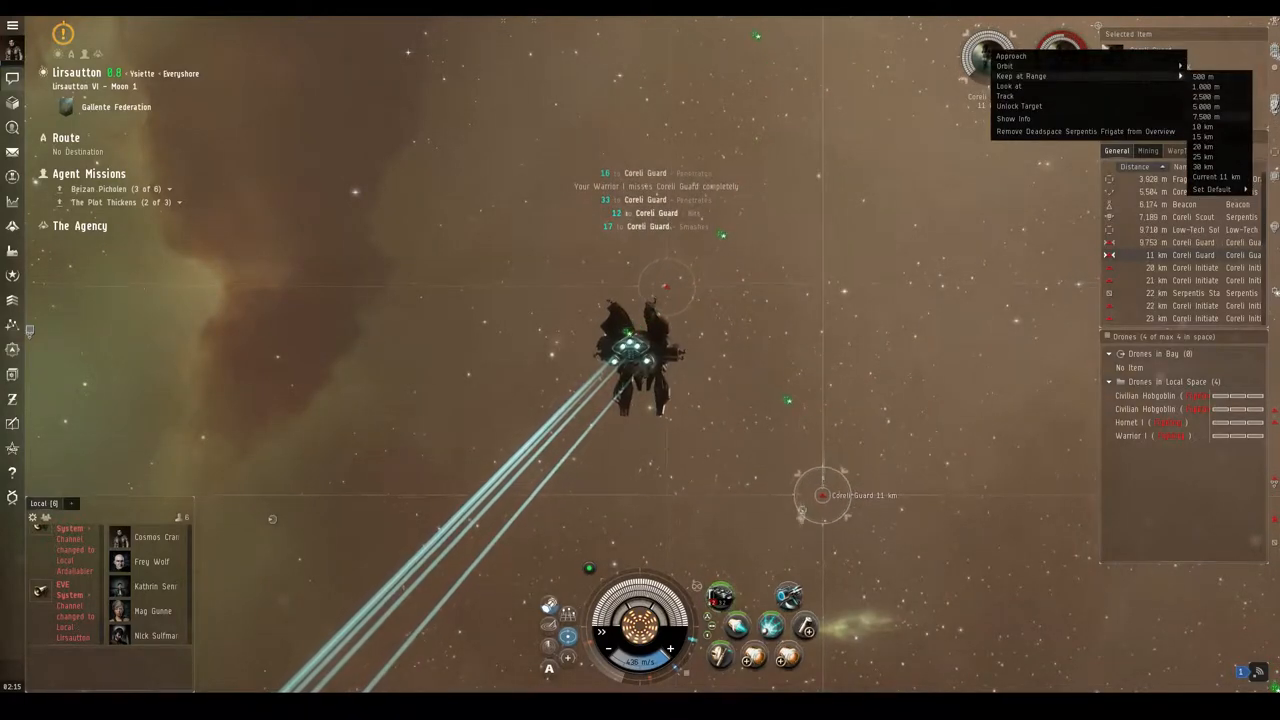
# - Engage the Coreli Guard so the Serpentis Stash can be approached and opened
pyautogui.click(1020, 76)
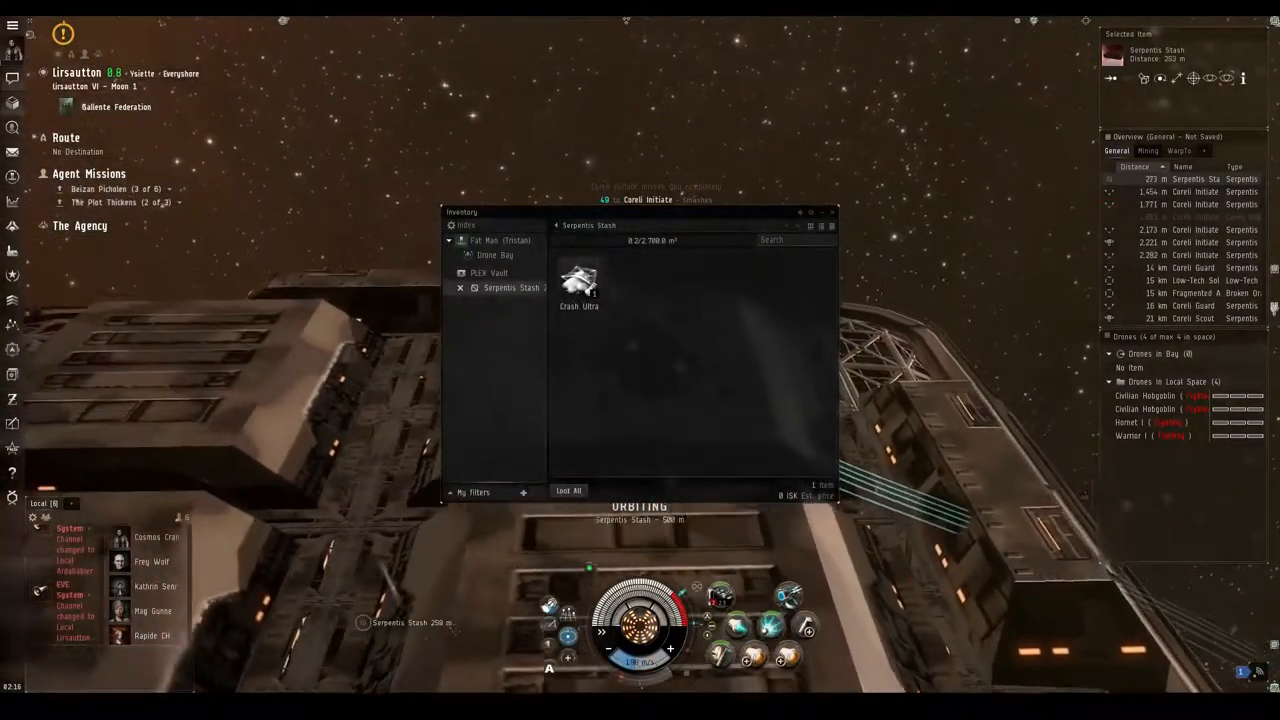
# - Loot the Clash Ultra from the Serpentis Stash and request The Plot Thickens (3 of 3)
pyautogui.click(496, 240)
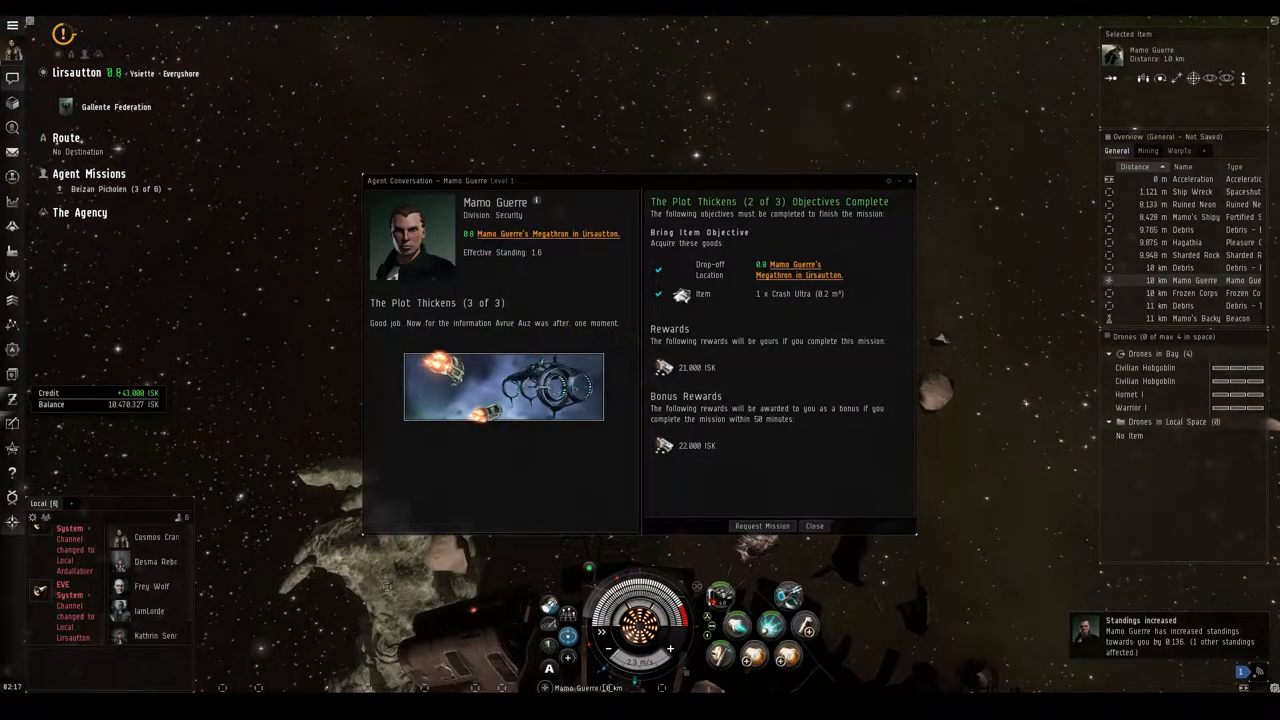
pyautogui.click(760, 526)
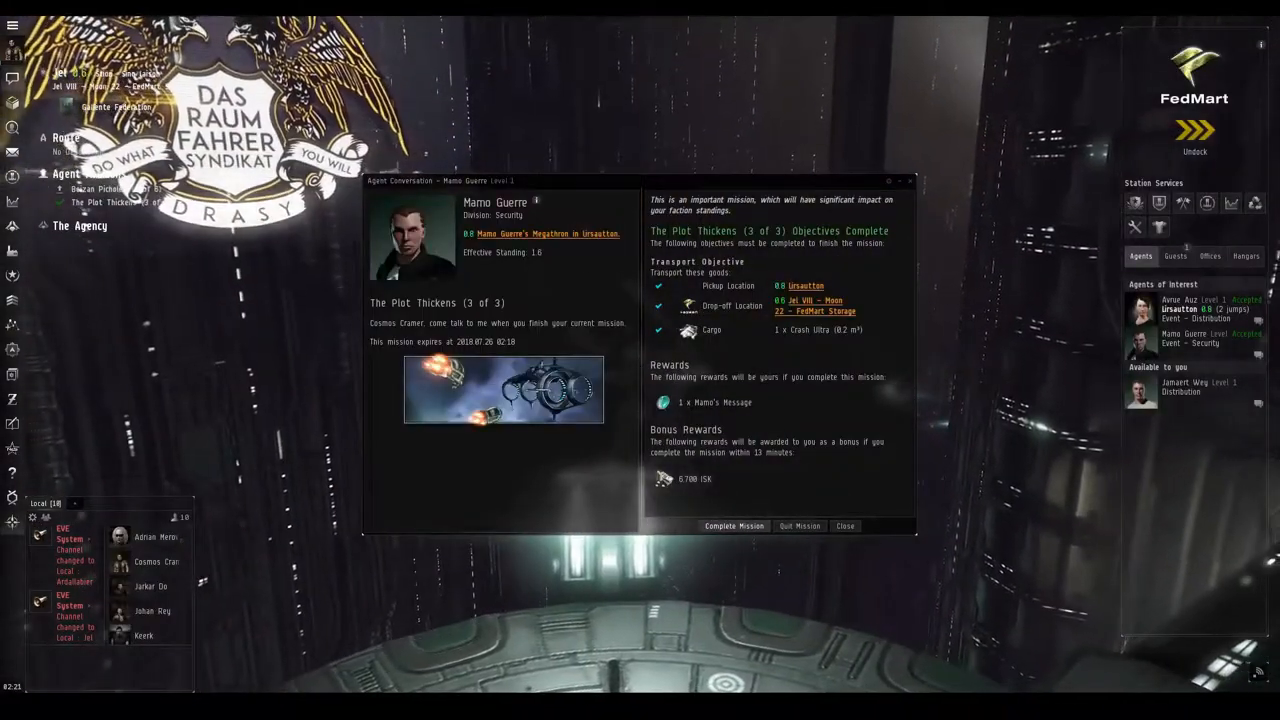
# - Hand in The Plot Thickens (3 of 3) to Mamo Guerre
pyautogui.click(736, 526)
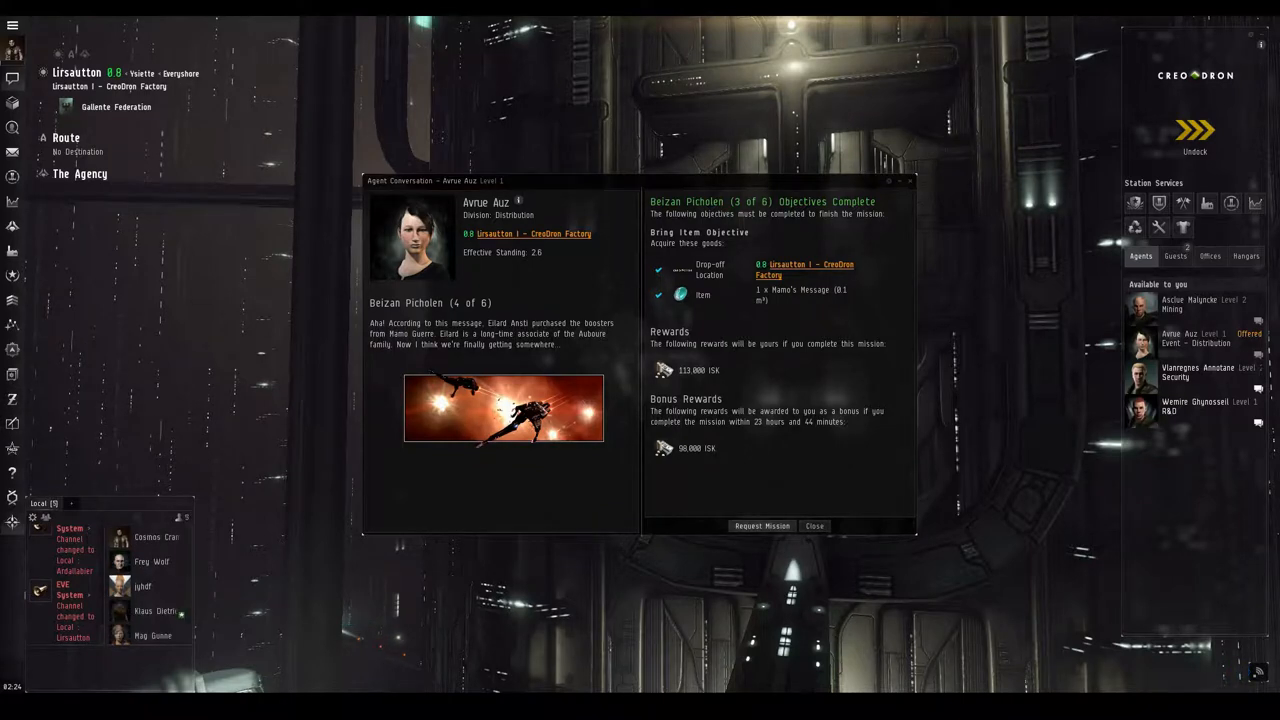
# - Request and accept Beizan Picholen (4 of 6) from the agent
pyautogui.click(760, 524)
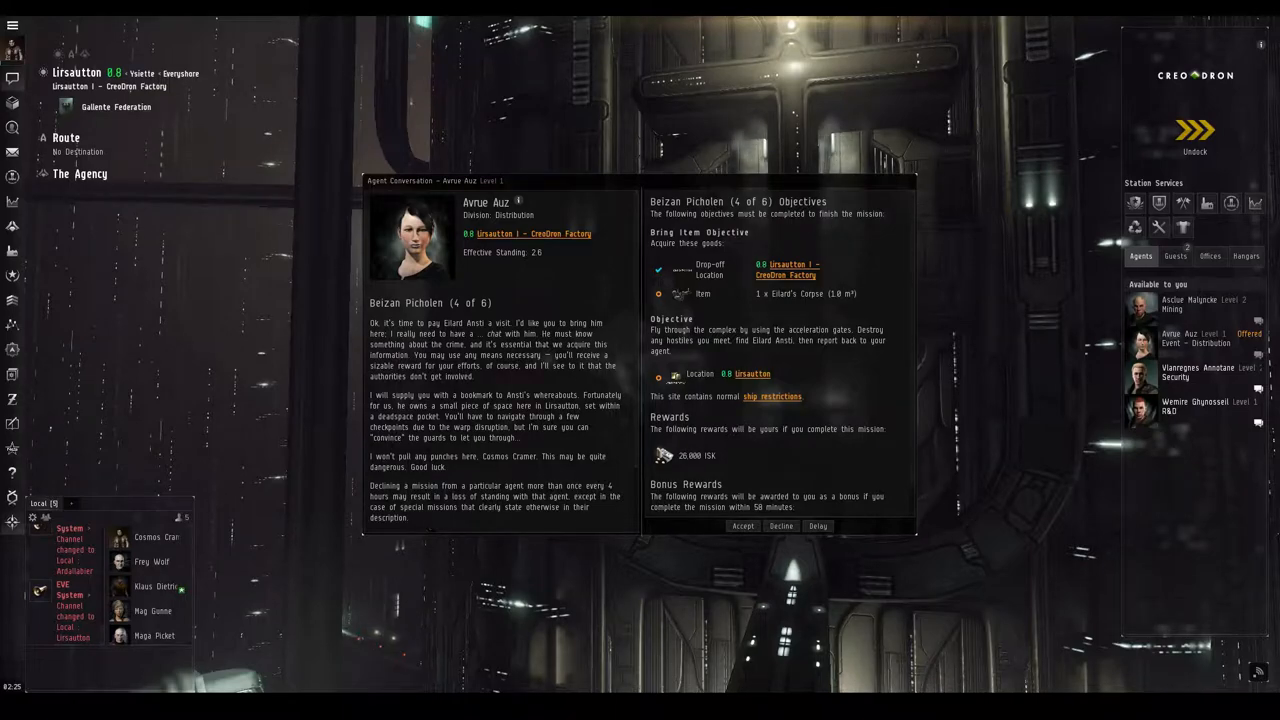
pyautogui.click(744, 526)
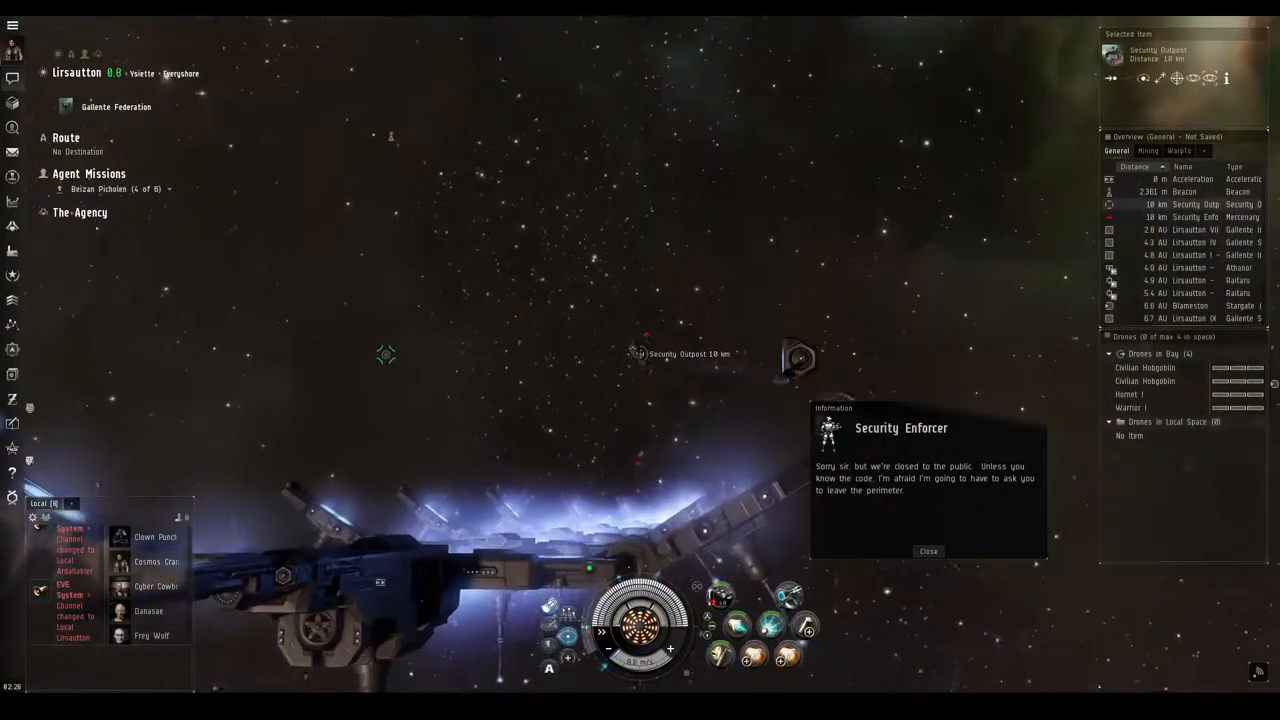
# - Dismiss the Security Enforcer's warning and the Can't Activate gate dialog
pyautogui.click(928, 552)
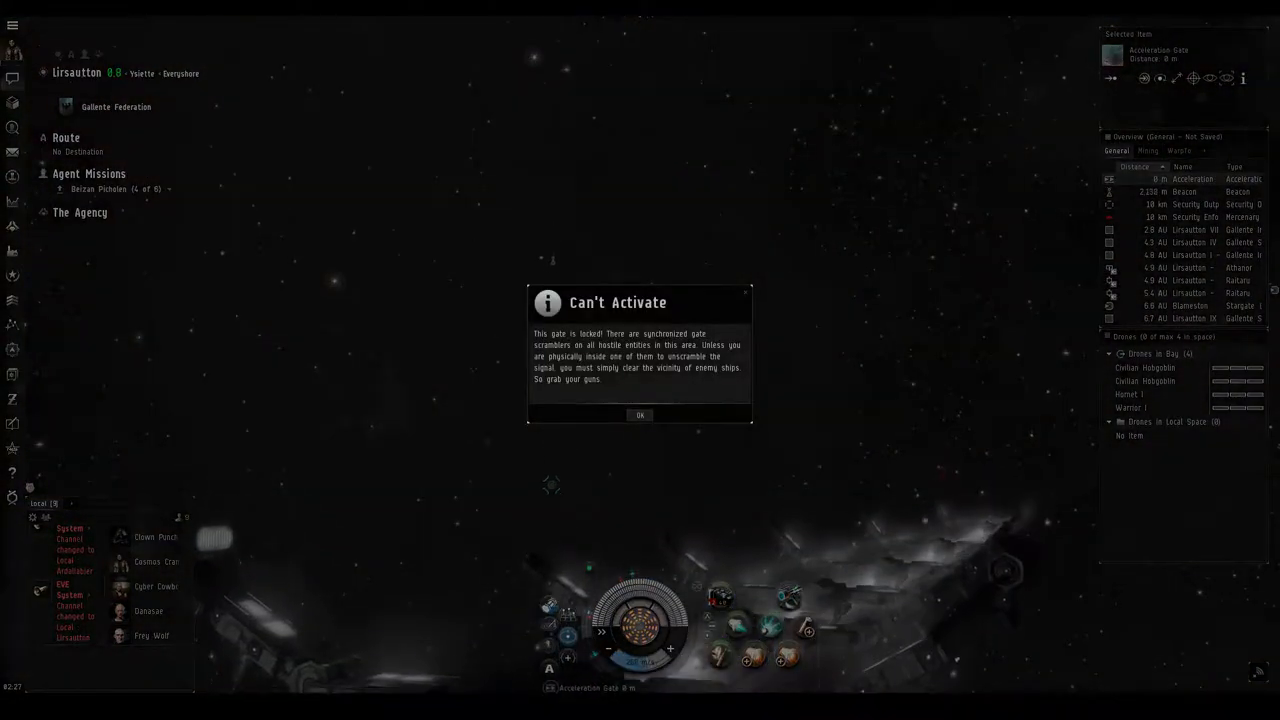
pyautogui.click(640, 414)
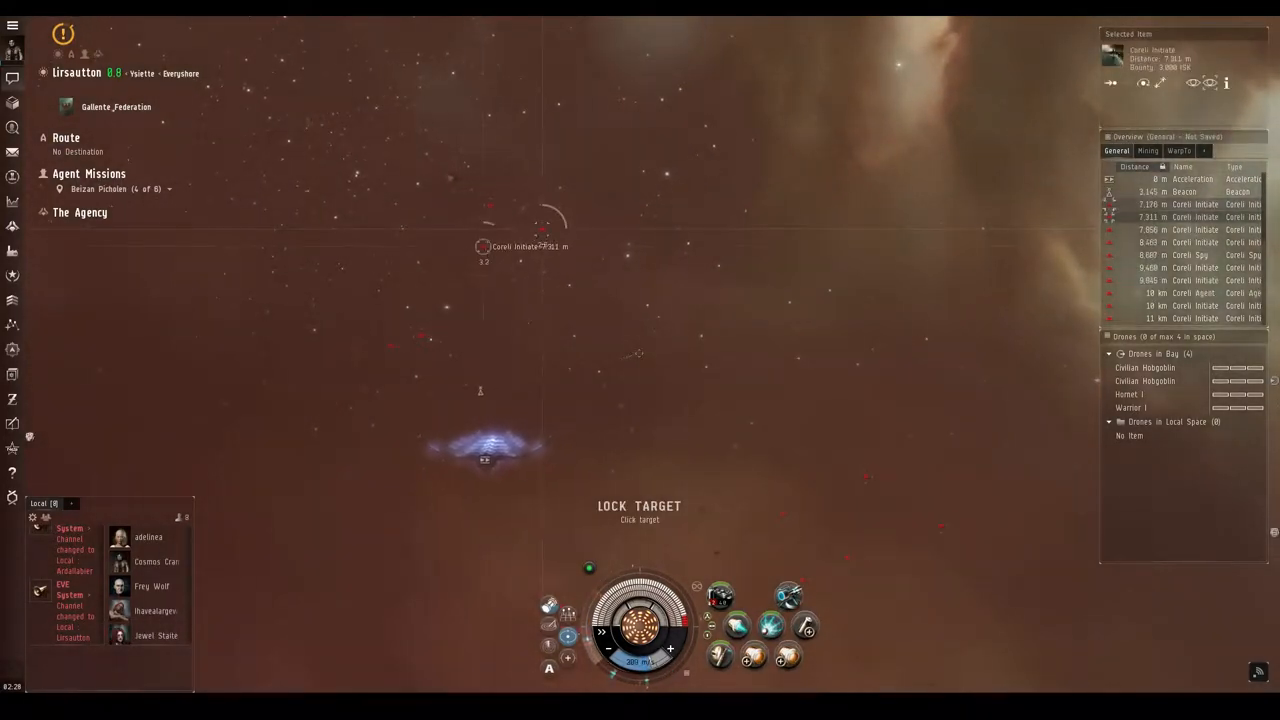
# - Act on the Coreli Initiate from the Overview and head for the Cargo Container
pyautogui.rightClick(1144, 368)
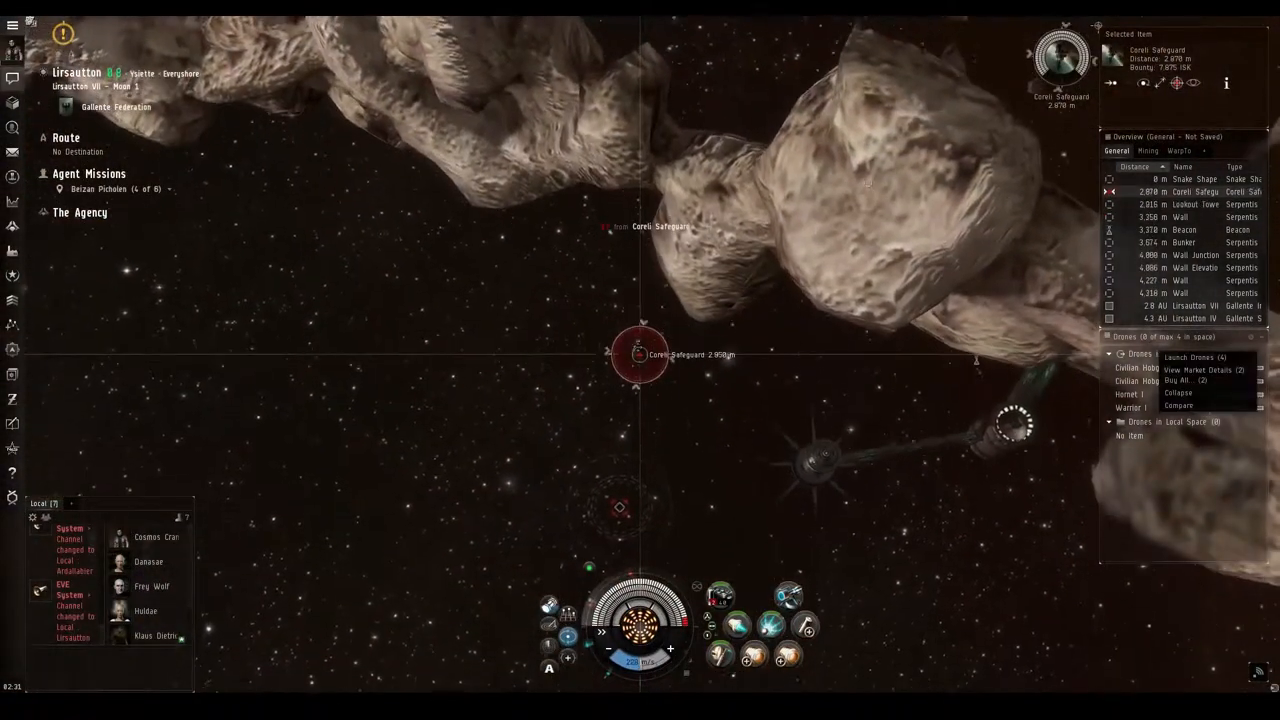
pyautogui.click(1184, 356)
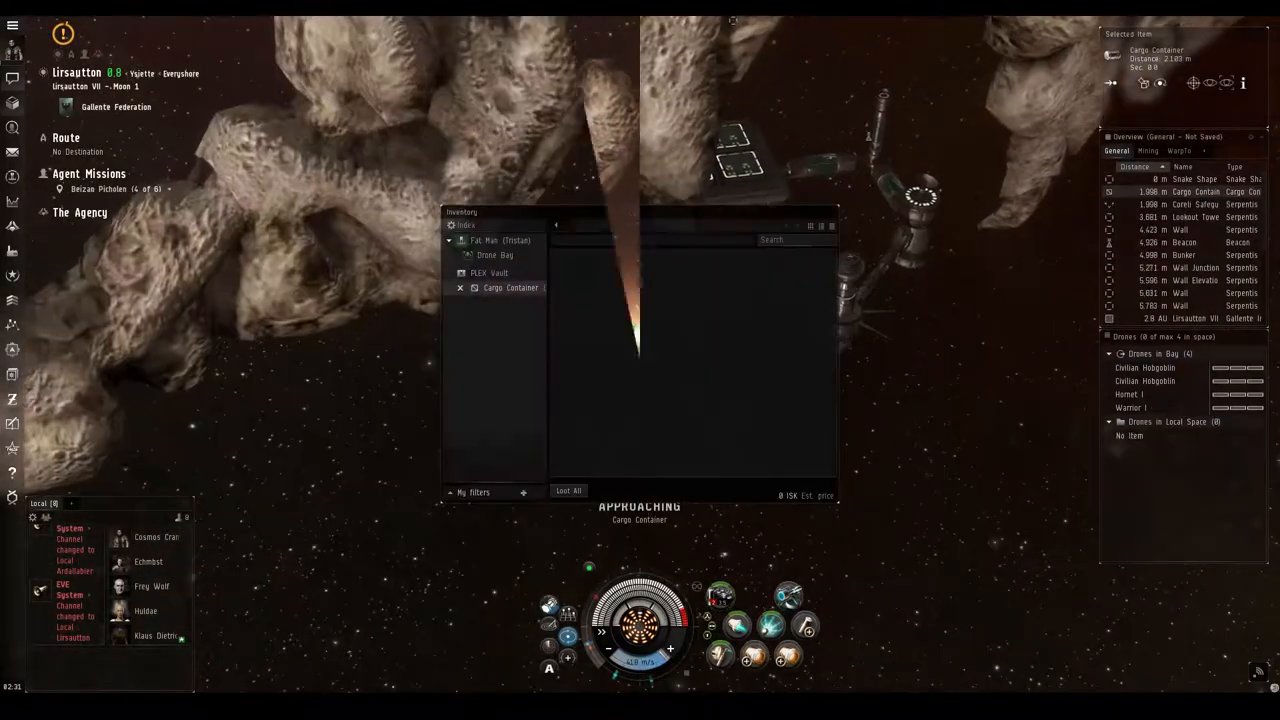
# - Check Beizan Picholen (4 of 6) objectives in the agent conversation after docking at CreoDron
pyautogui.click(500, 288)
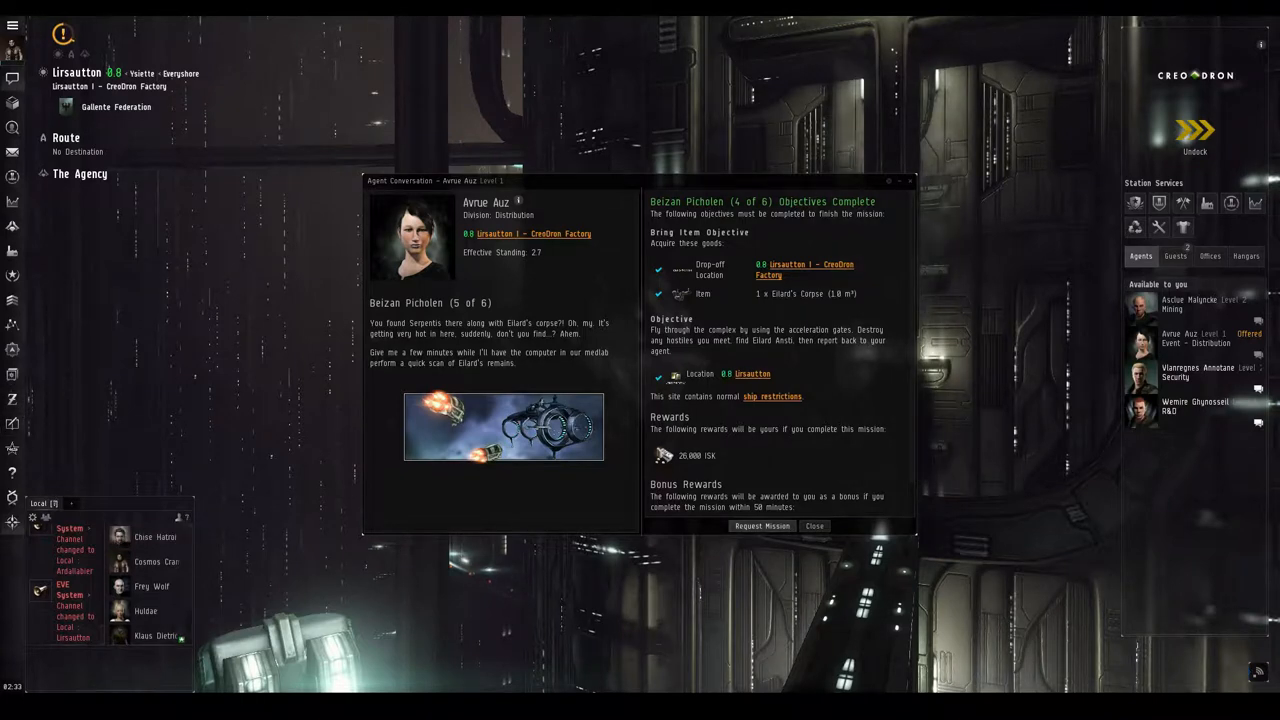
# - Continue the agent conversation toward the Encoded Data Chip delivery mission
pyautogui.click(760, 526)
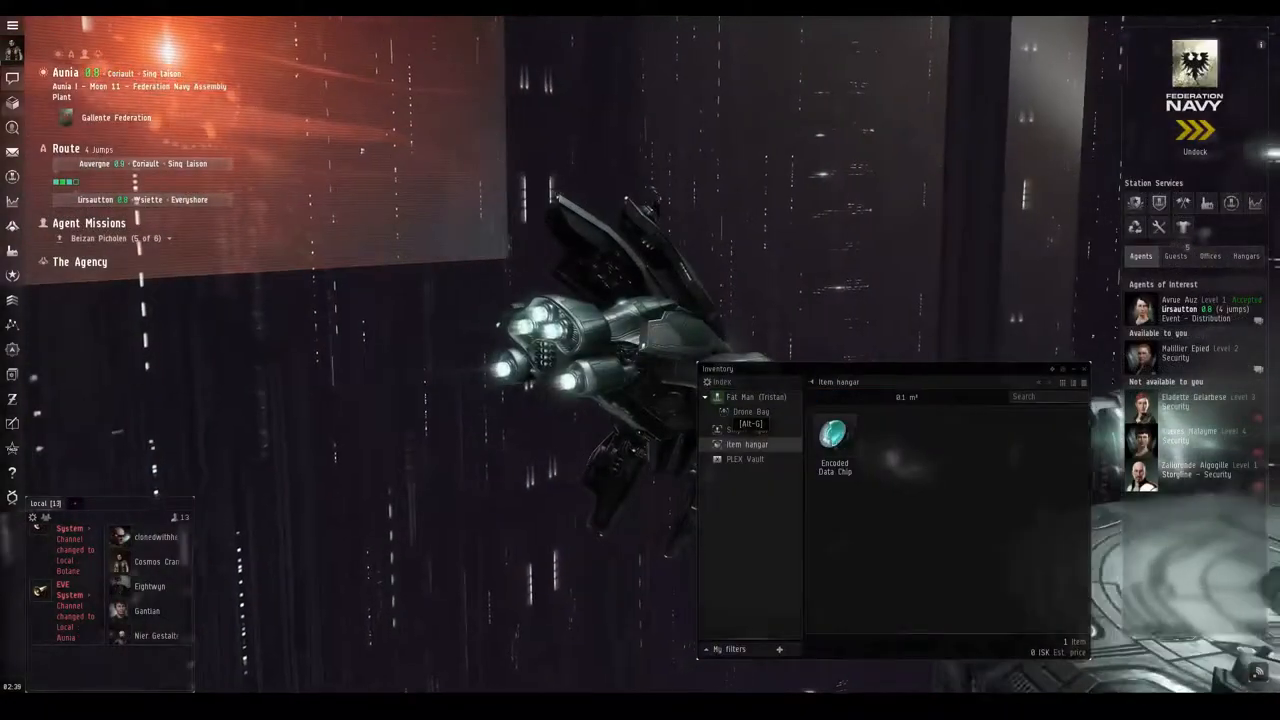
# - Bring up actions in the agent window after the Encoded Data Chip is delivered
pyautogui.rightClick(832, 444)
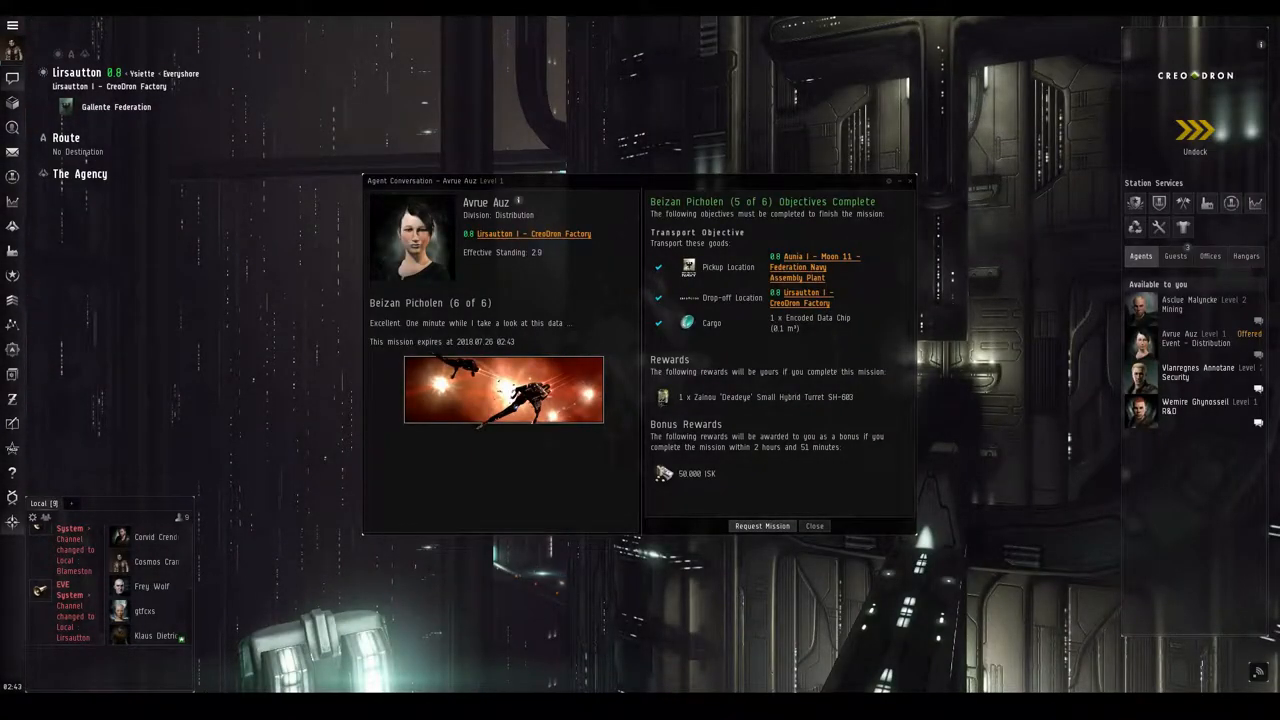
# - Proceed with Beizan Picholen (6 of 6) from the agent conversation before undocking
pyautogui.click(760, 526)
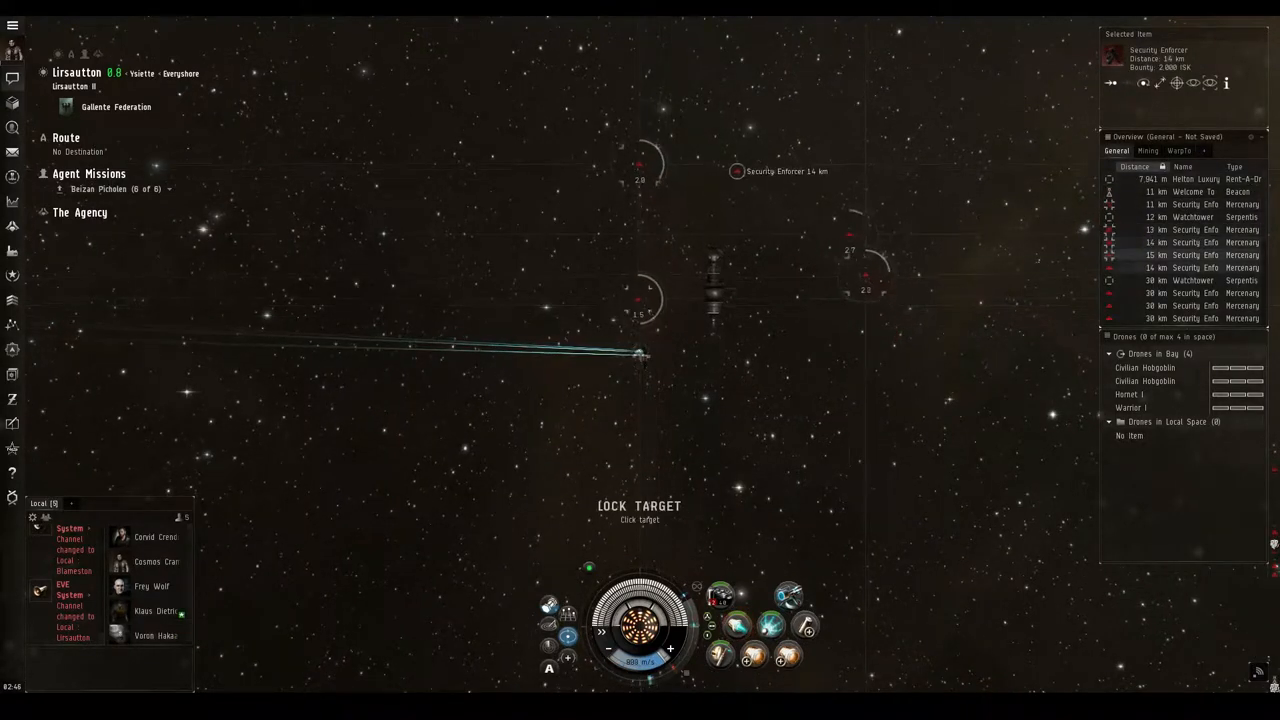
# - Lock a Security Enforcer at the mission site as the active target
pyautogui.click(730, 168)
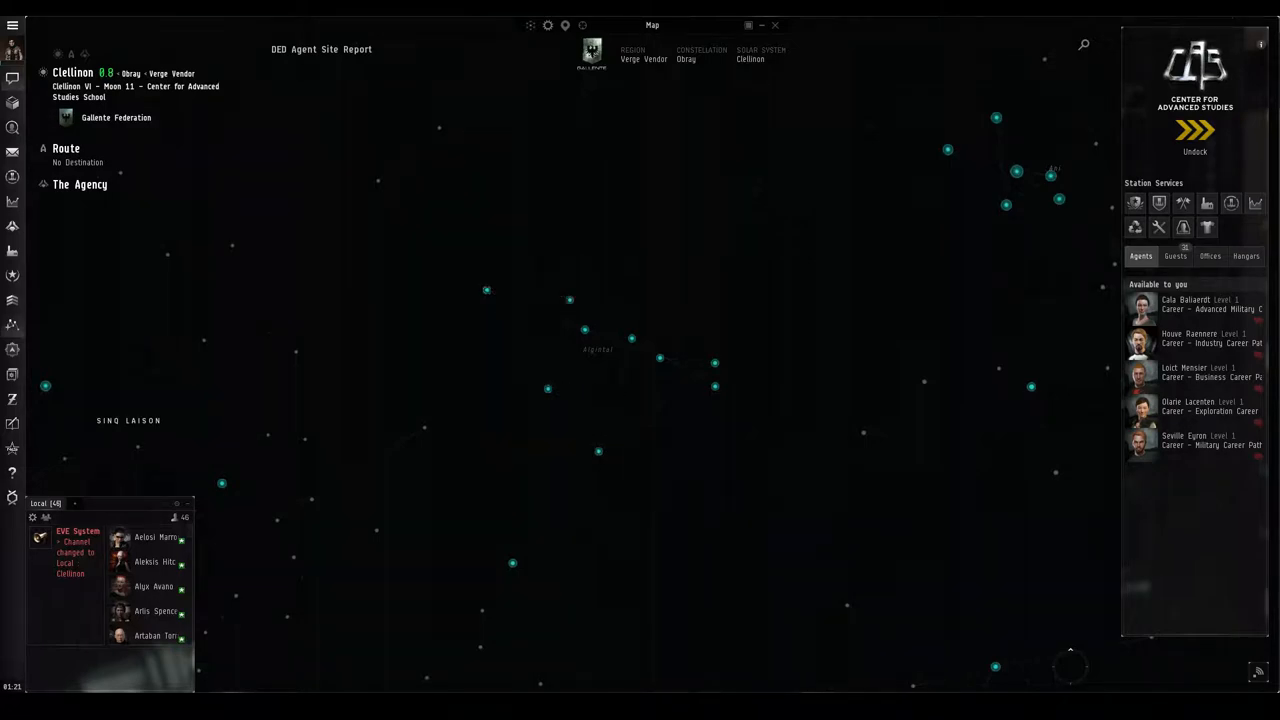
pyautogui.moveTo(580, 328)
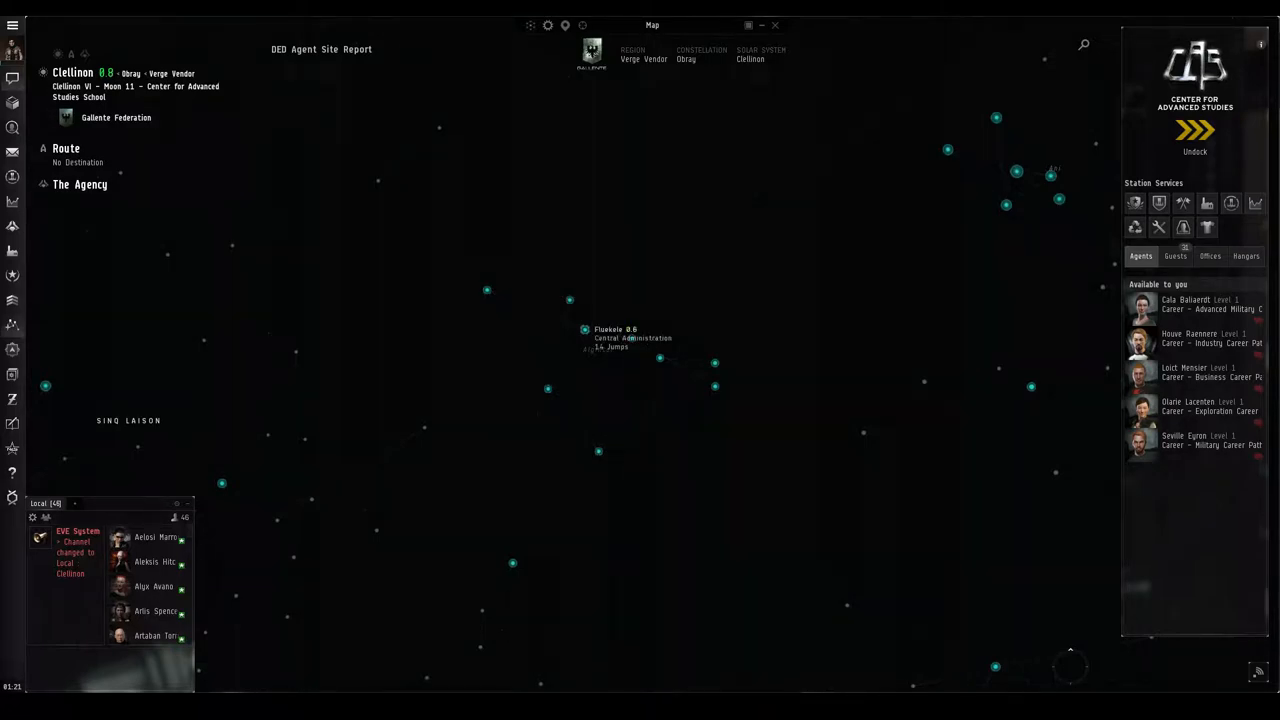